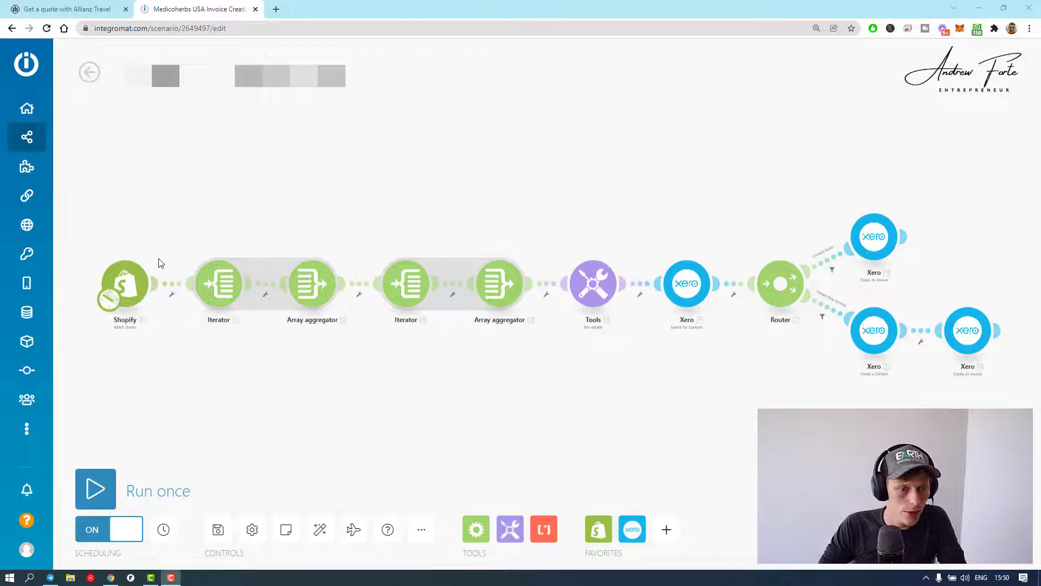
{"action": "mouse_move", "coordinate": [145, 248]}
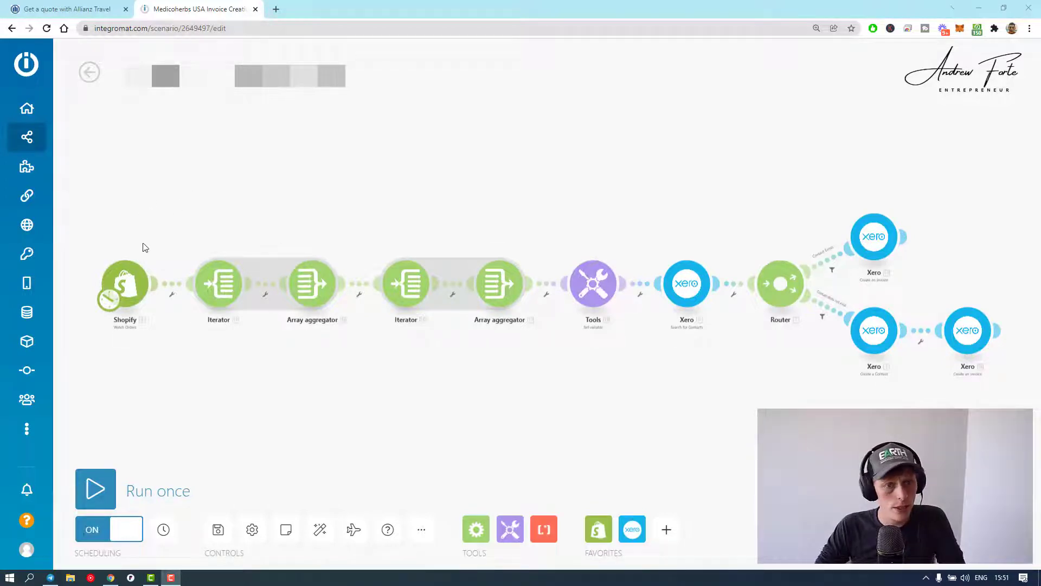
{"action": "mouse_move", "coordinate": [126, 278]}
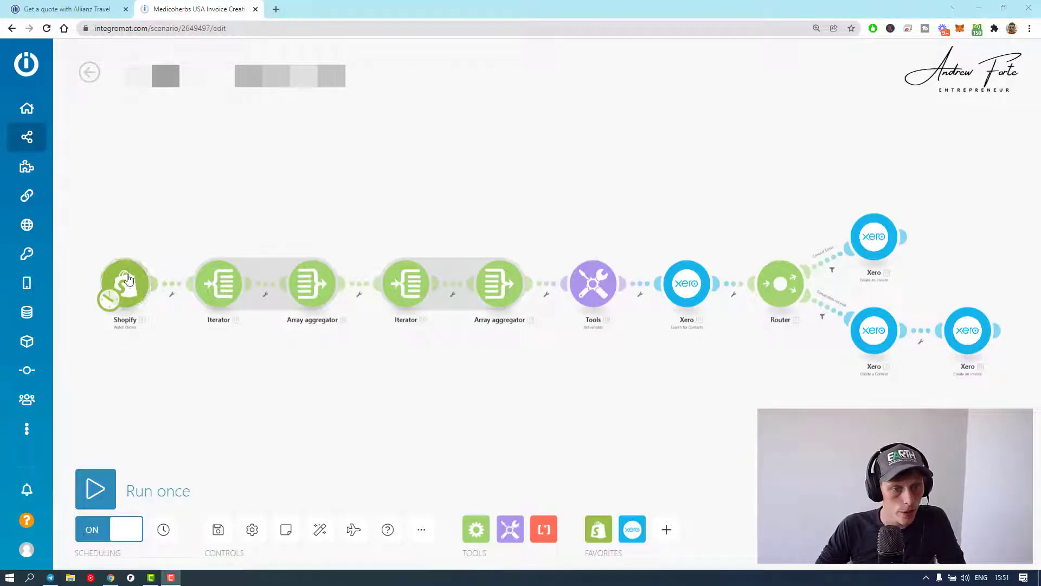
Step: Review the paid-orders Shopify trigger, the first iterator and the line-item aggregator mapping
{"action": "left_click", "coordinate": [125, 284]}
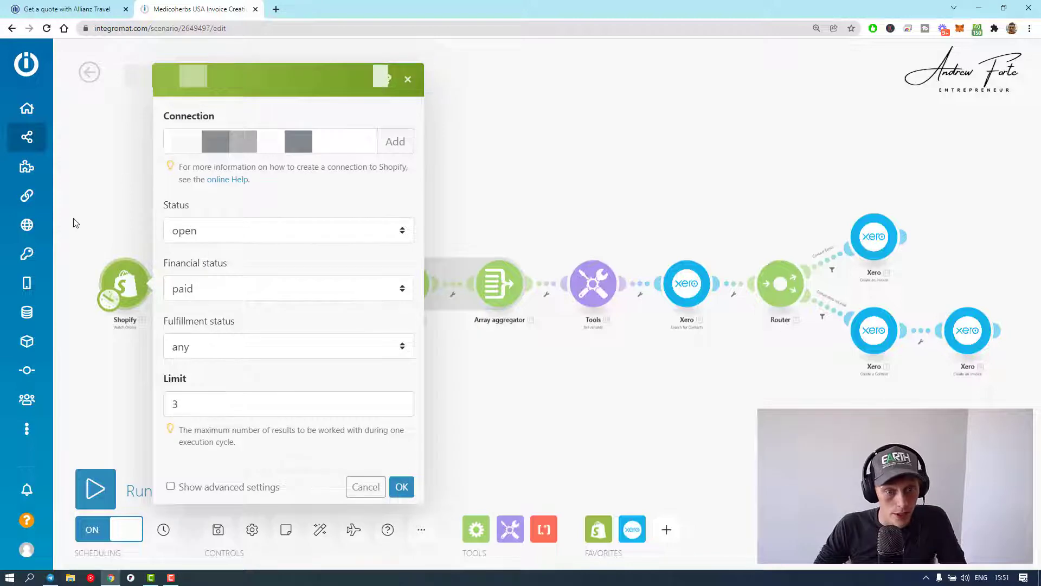
{"action": "mouse_move", "coordinate": [82, 206]}
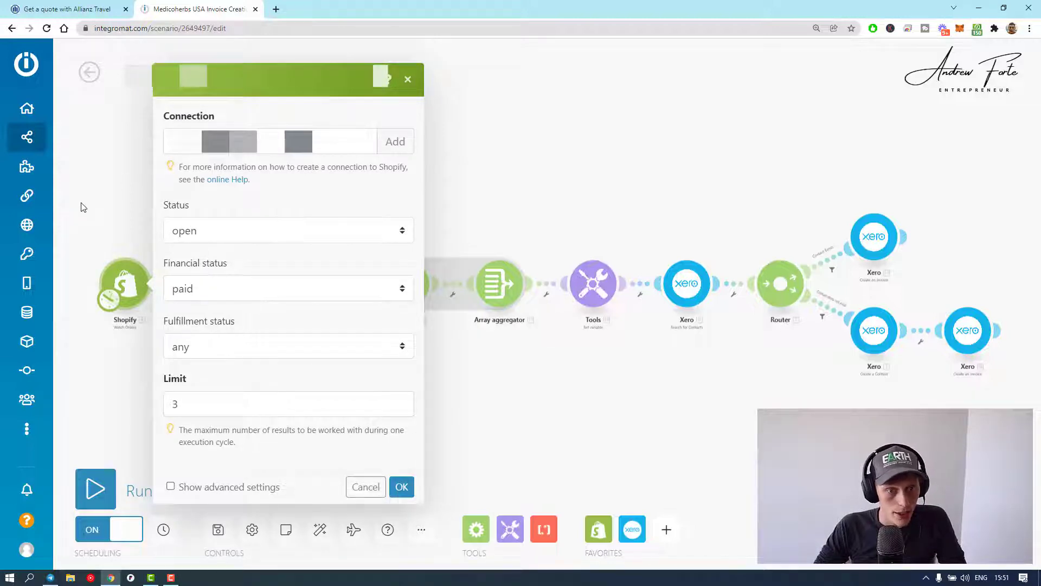
{"action": "mouse_move", "coordinate": [123, 383]}
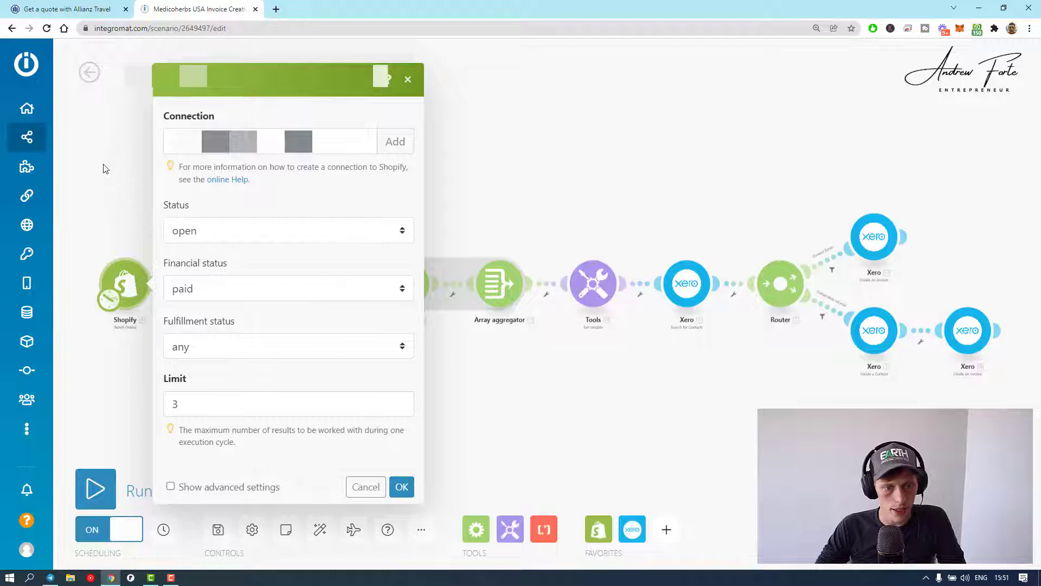
{"action": "mouse_move", "coordinate": [507, 155]}
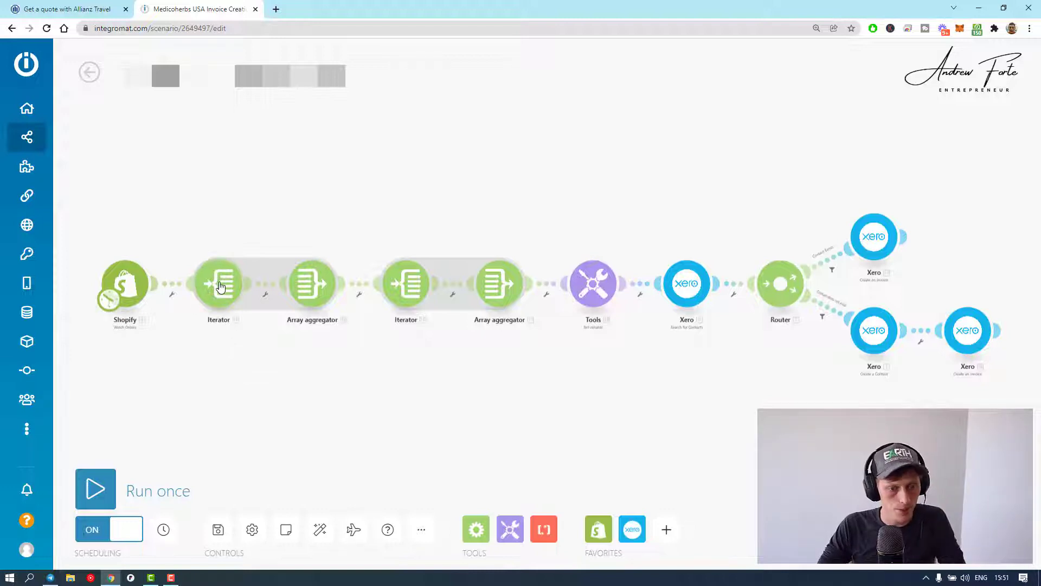
{"action": "left_click", "coordinate": [218, 283]}
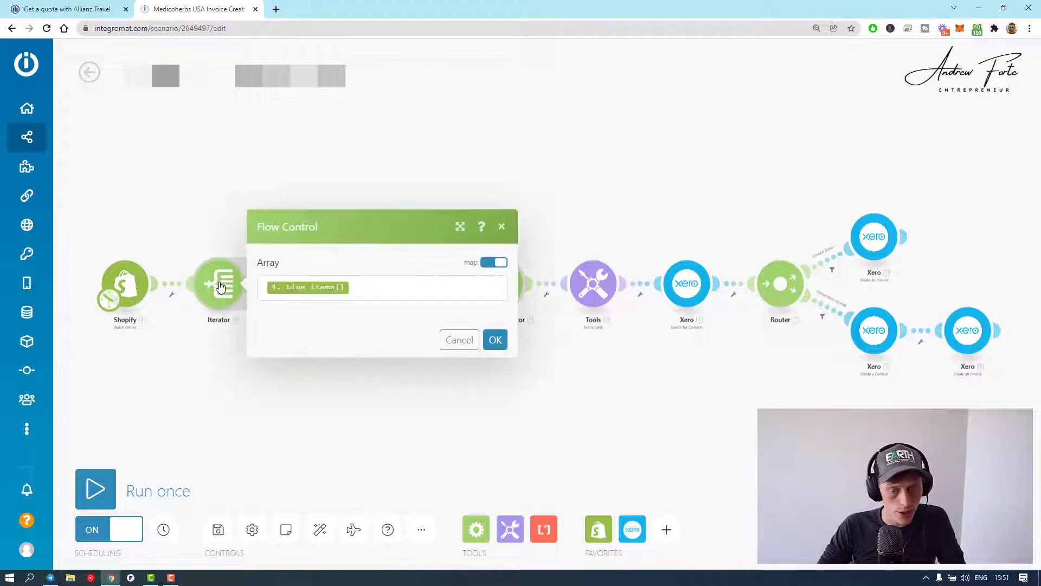
{"action": "mouse_move", "coordinate": [234, 378]}
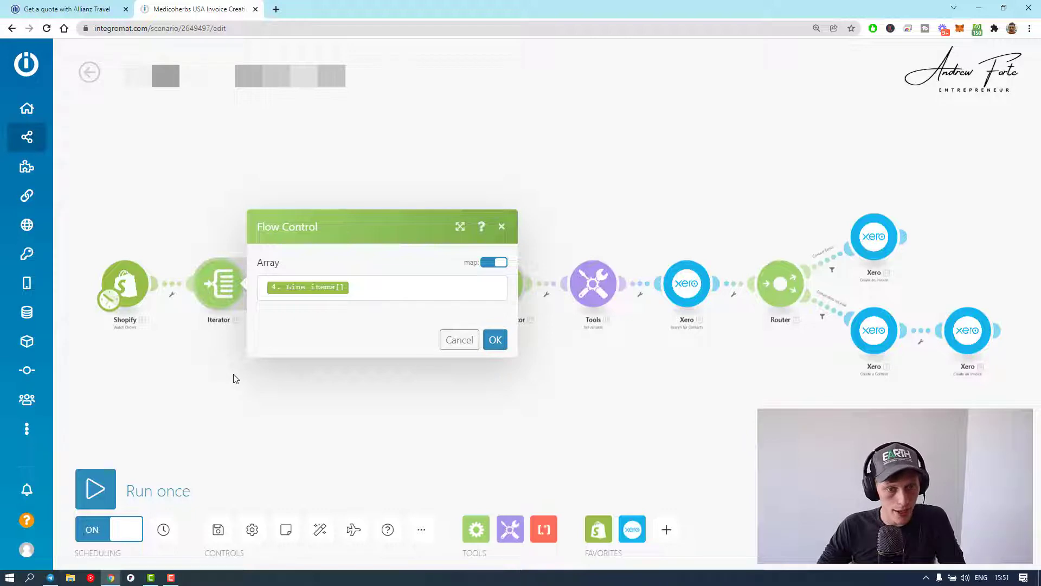
{"action": "left_click", "coordinate": [494, 340]}
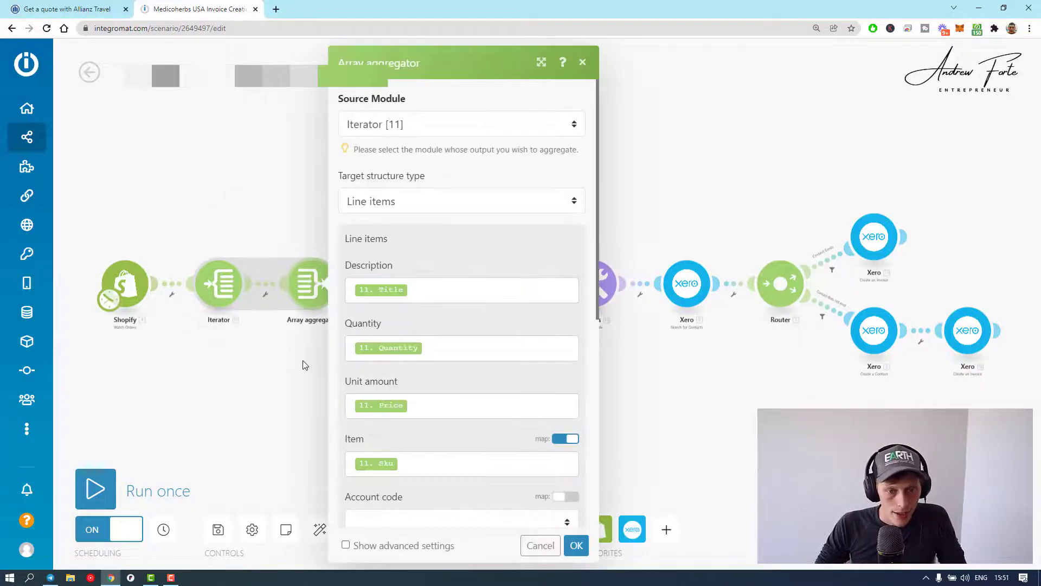
{"action": "mouse_move", "coordinate": [227, 370]}
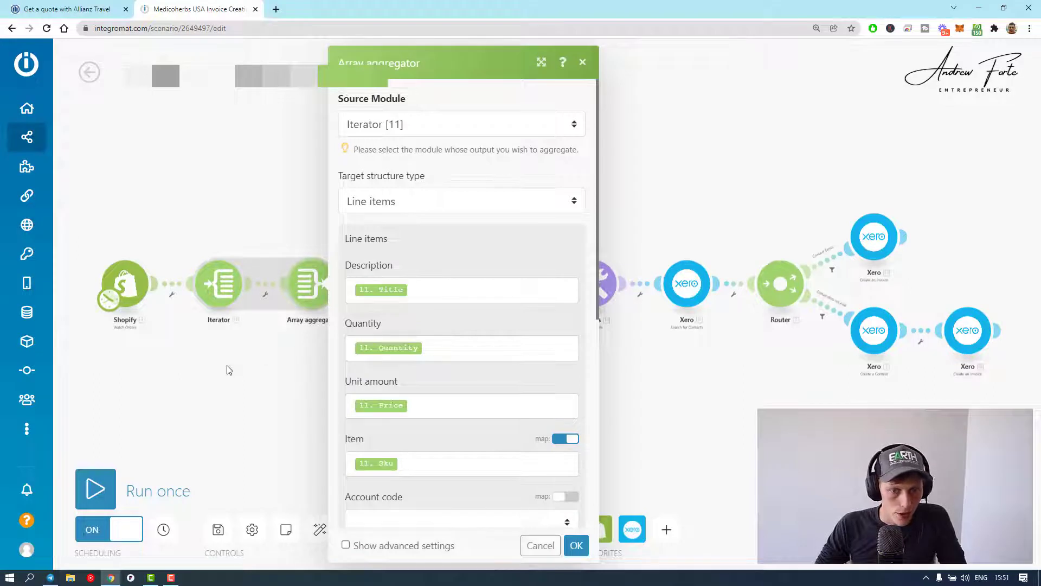
{"action": "mouse_move", "coordinate": [288, 229]}
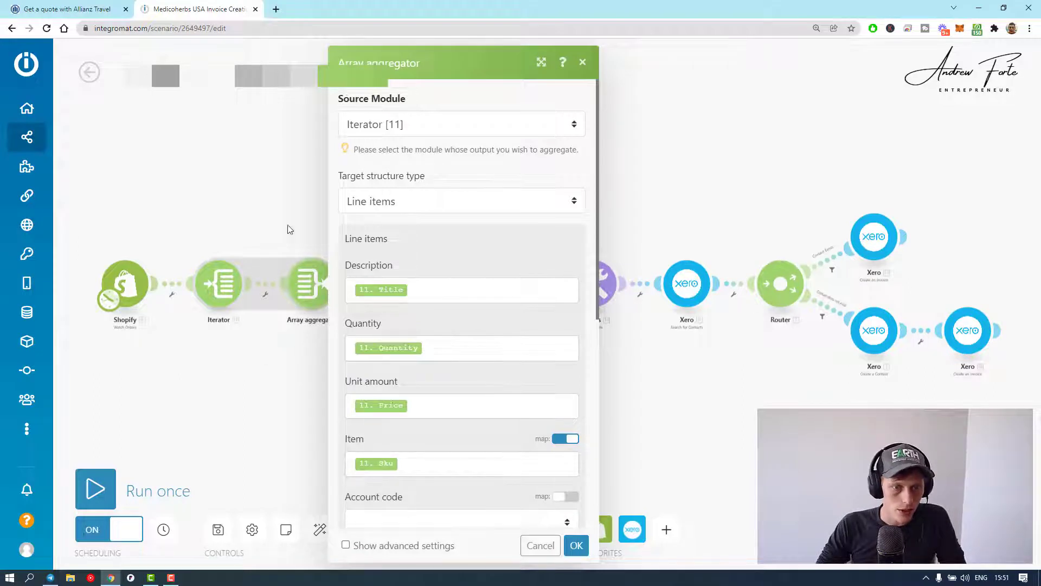
{"action": "mouse_move", "coordinate": [364, 218]}
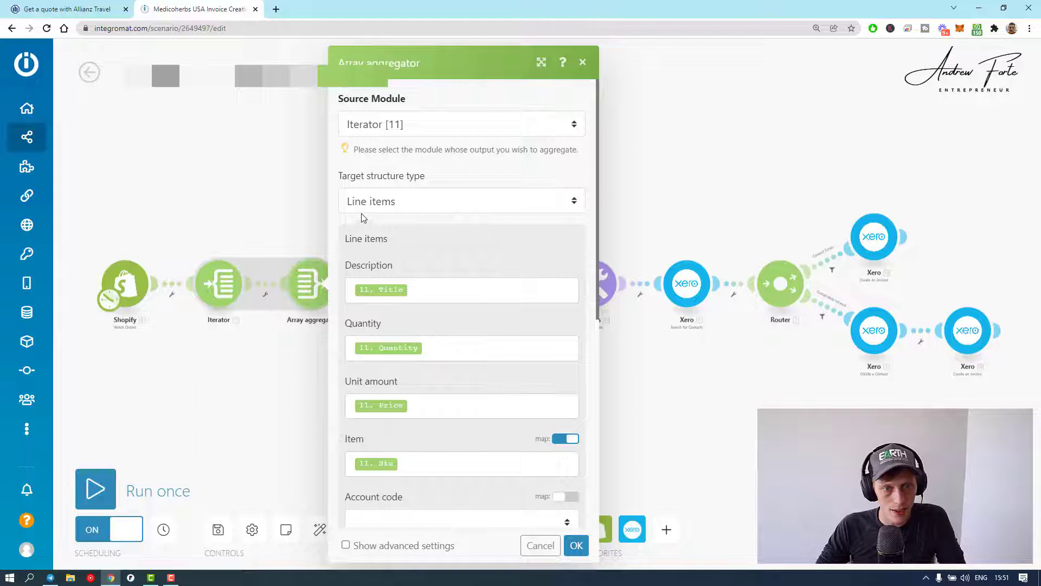
{"action": "mouse_move", "coordinate": [306, 187]}
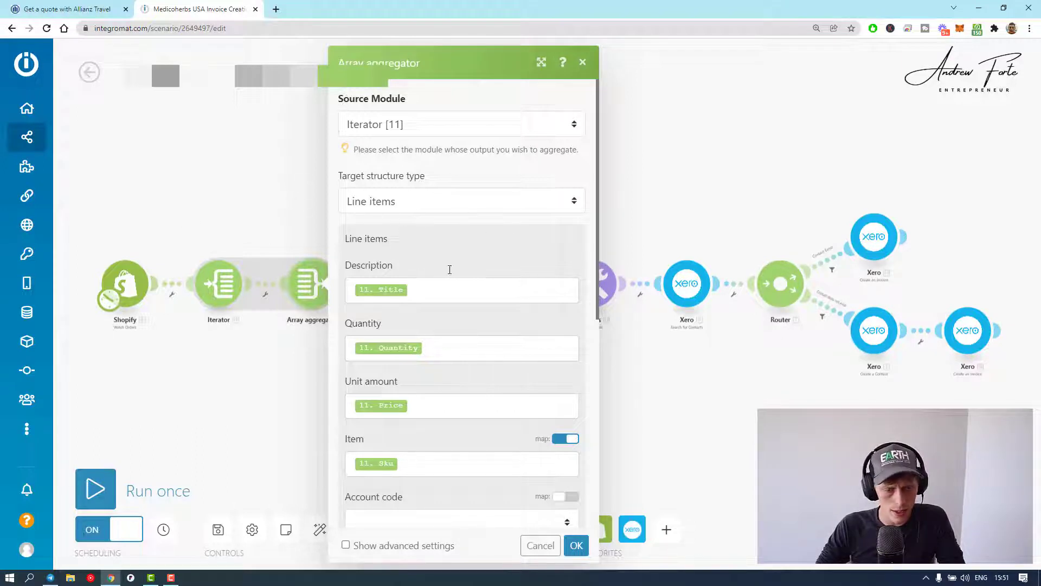
{"action": "mouse_move", "coordinate": [426, 238]}
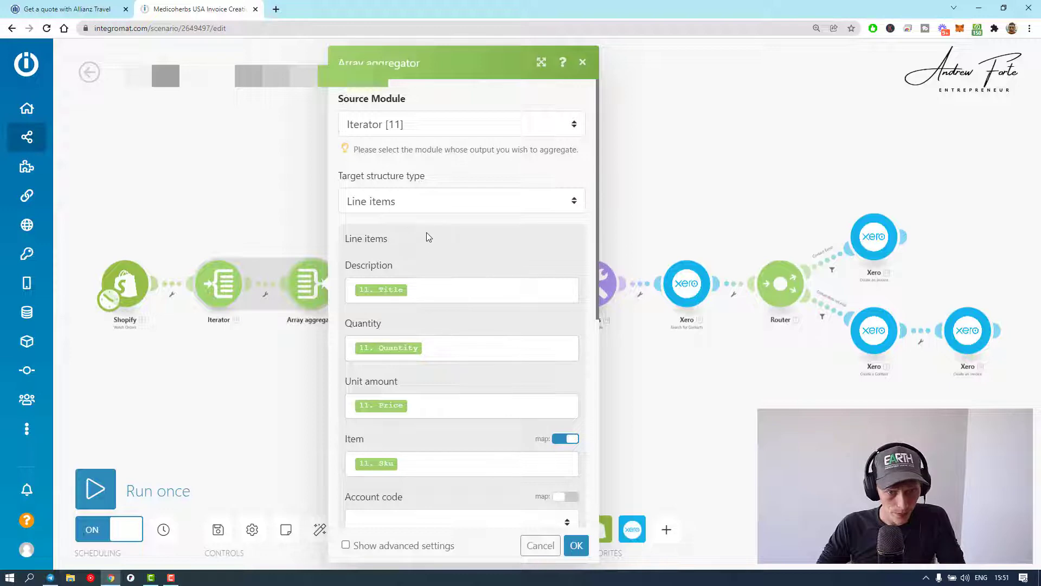
{"action": "scroll", "scroll_direction": "down", "scroll_amount": 3}
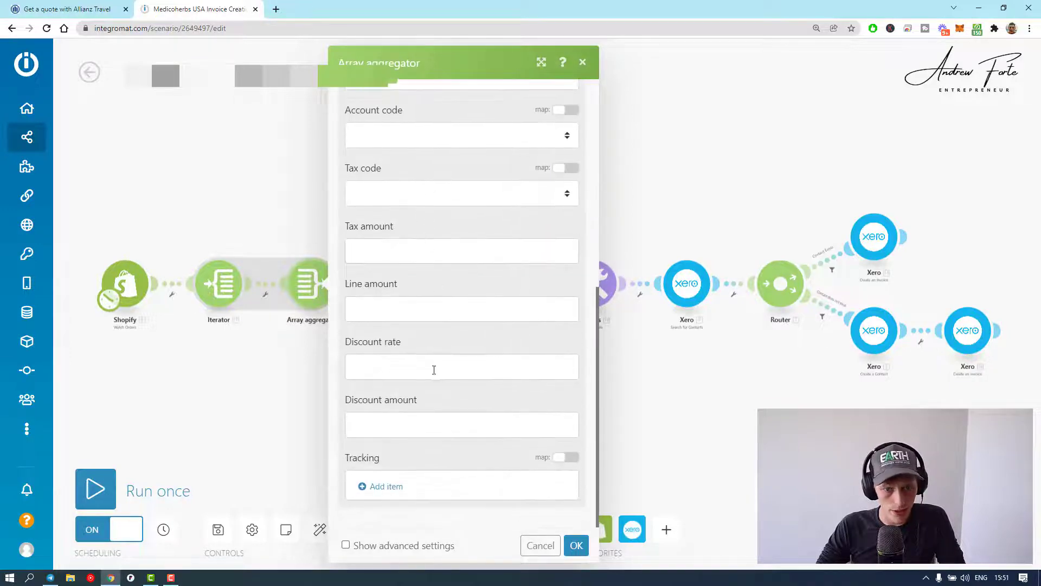
{"action": "scroll", "scroll_direction": "up", "scroll_amount": 3}
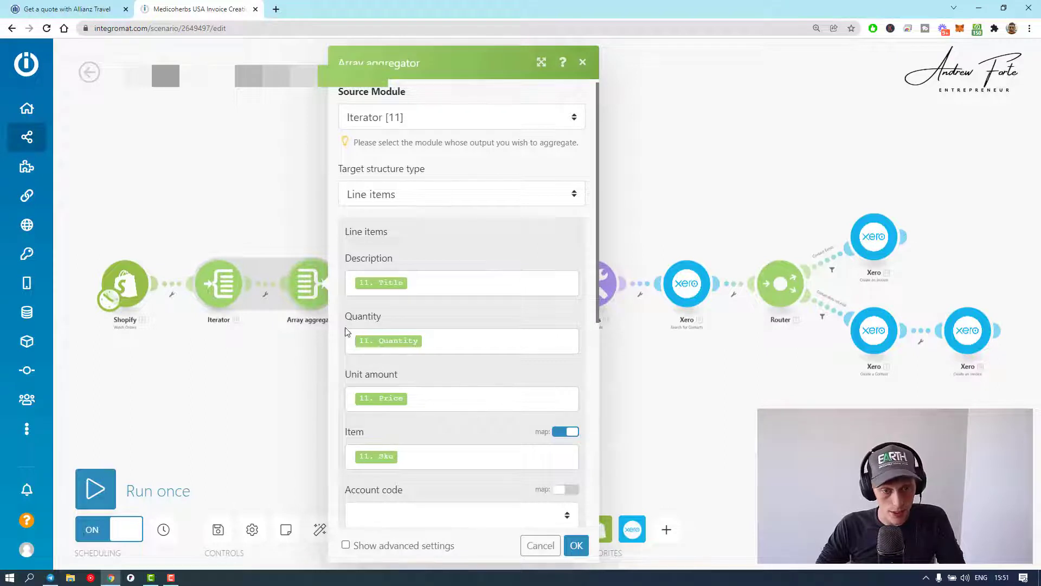
{"action": "mouse_move", "coordinate": [307, 356]}
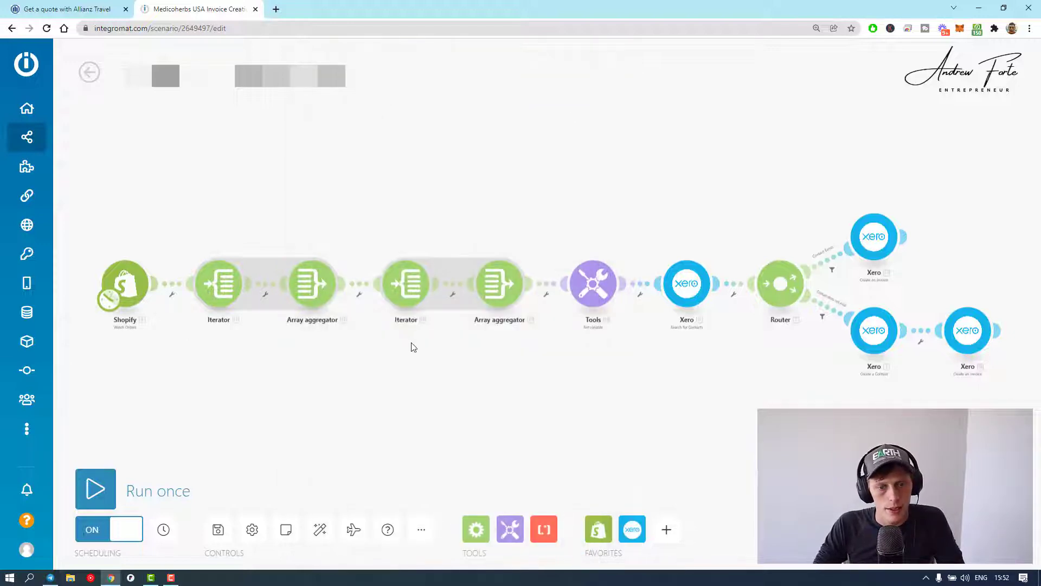
{"action": "mouse_move", "coordinate": [401, 418]}
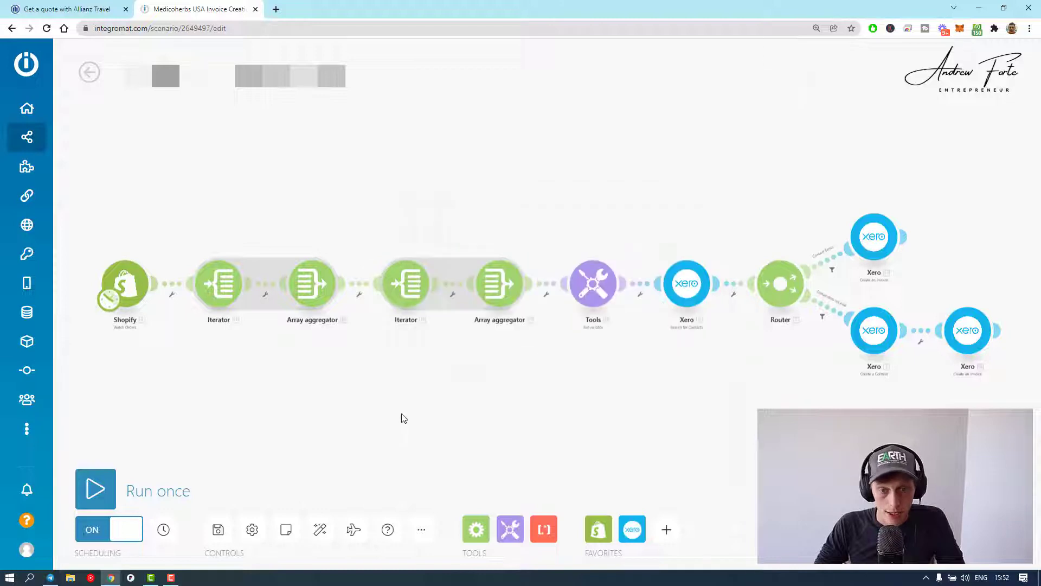
Step: Review the shipping-line aggregator and the variable merging the two line arrays, then close them
{"action": "left_click", "coordinate": [499, 284]}
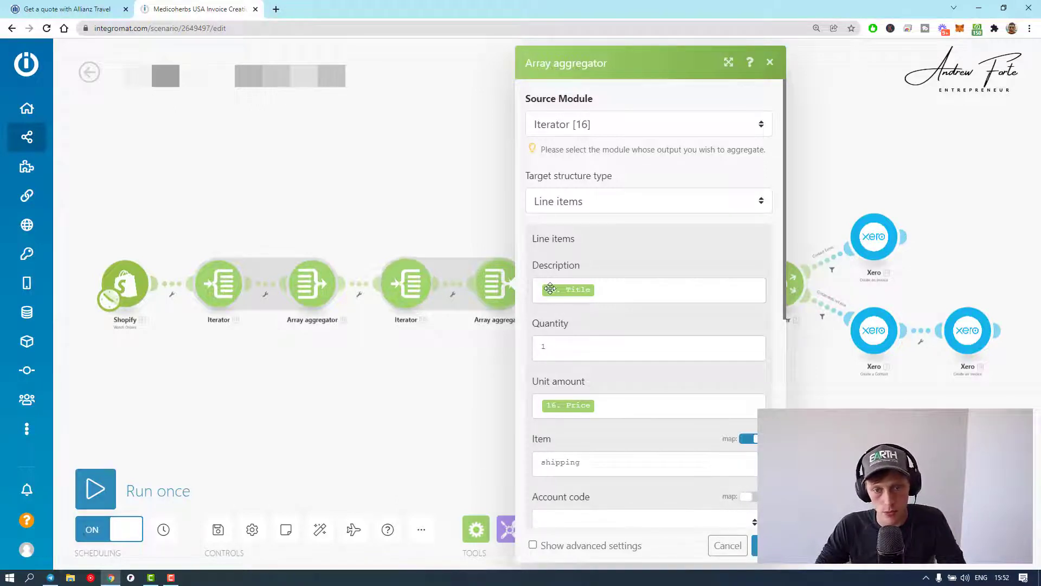
{"action": "mouse_move", "coordinate": [584, 291]}
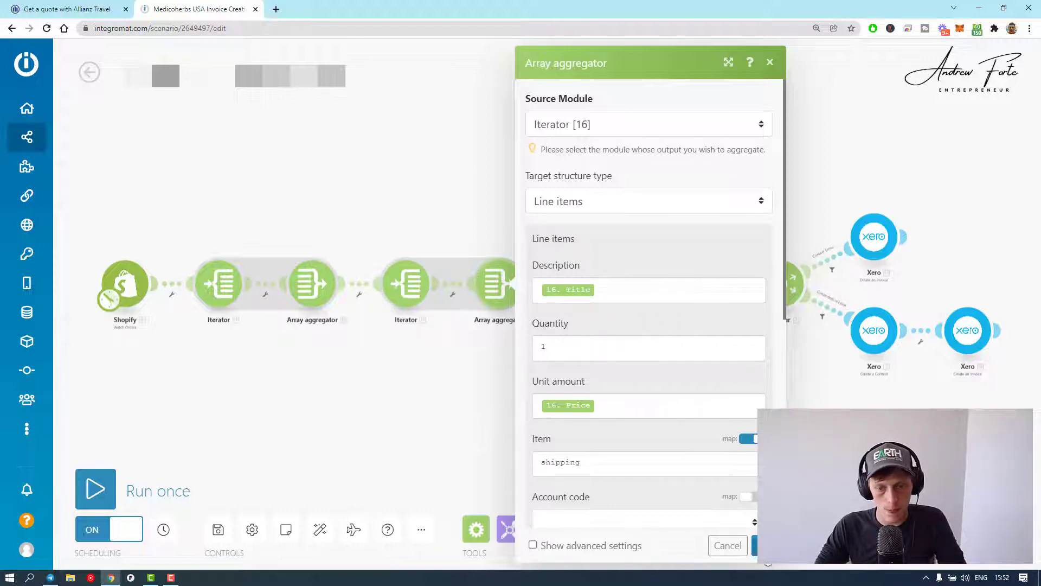
{"action": "left_click", "coordinate": [770, 62]}
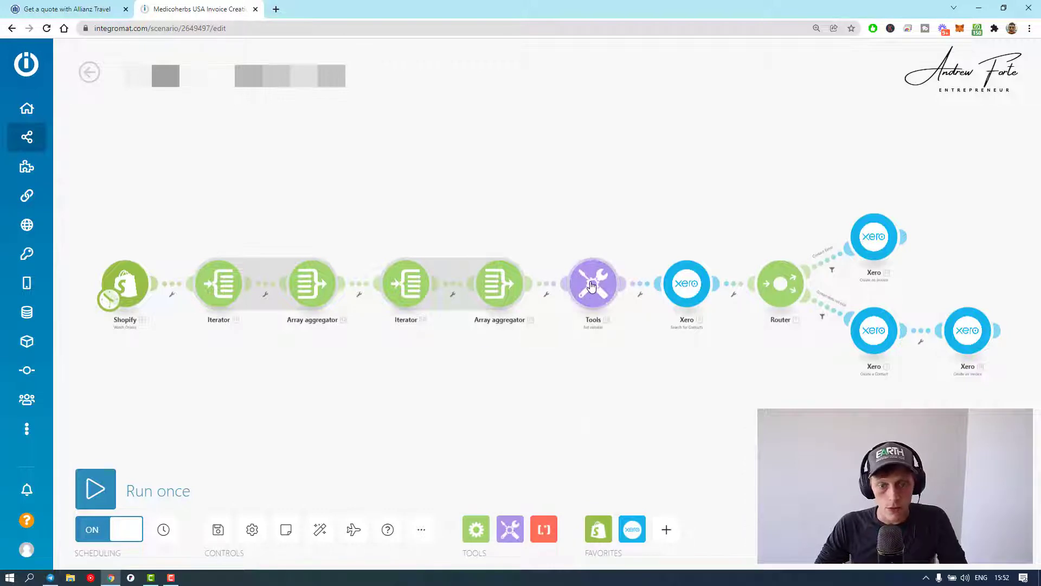
{"action": "left_click", "coordinate": [592, 283]}
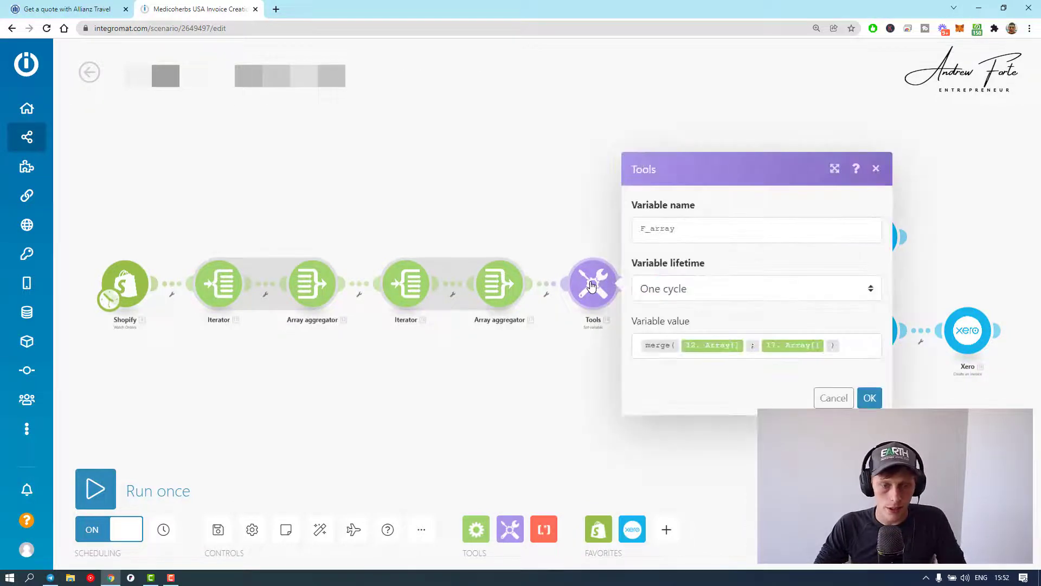
{"action": "mouse_move", "coordinate": [663, 365]}
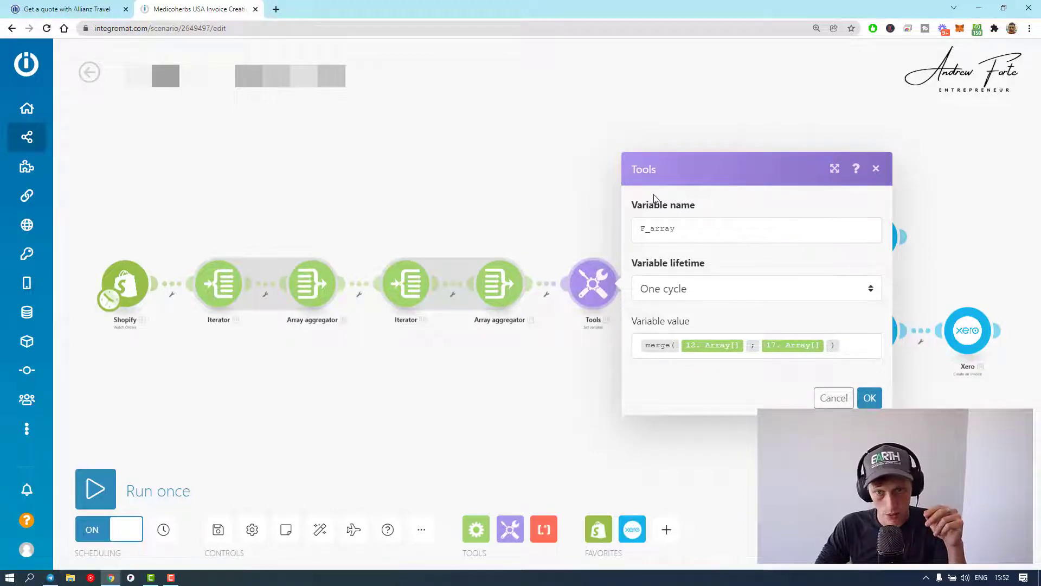
{"action": "mouse_move", "coordinate": [642, 376]}
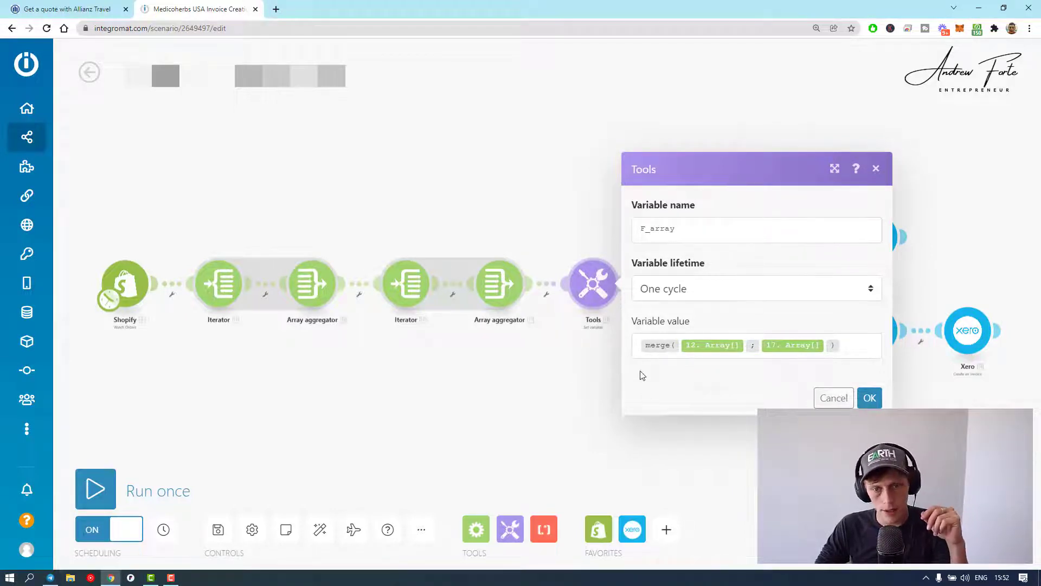
{"action": "mouse_move", "coordinate": [592, 343]}
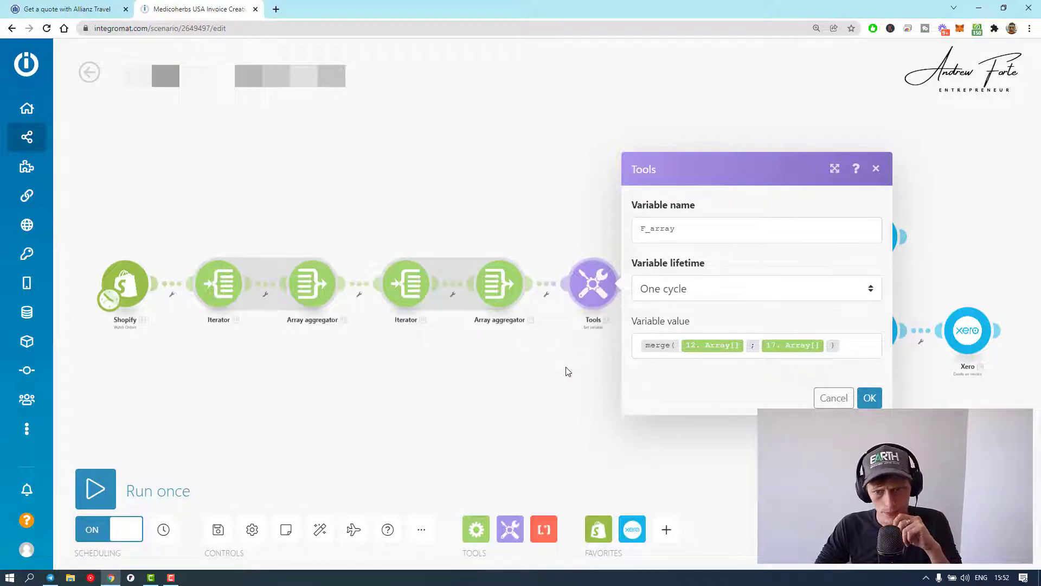
{"action": "mouse_move", "coordinate": [730, 372]}
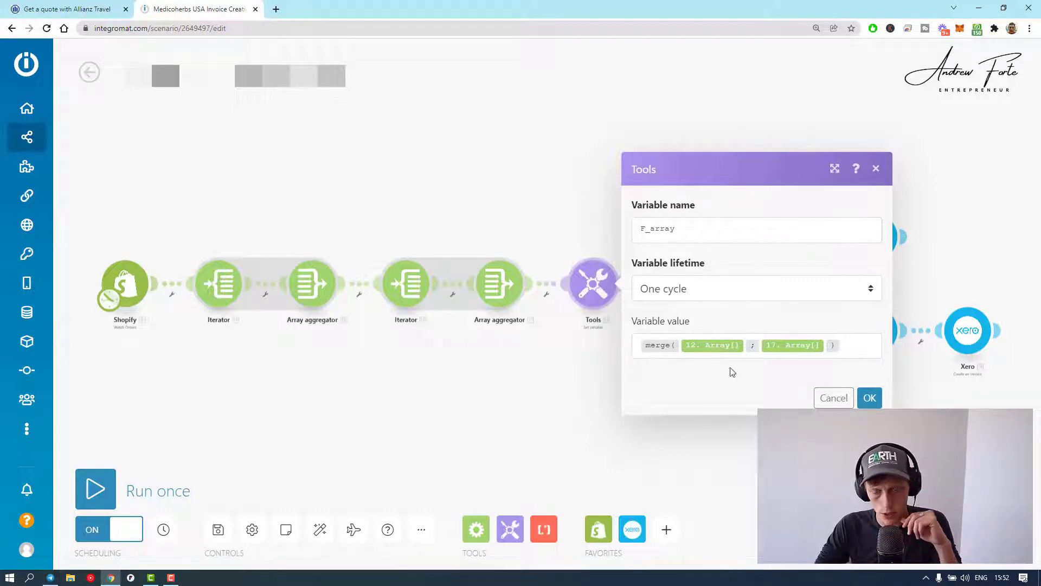
{"action": "left_click", "coordinate": [756, 345]}
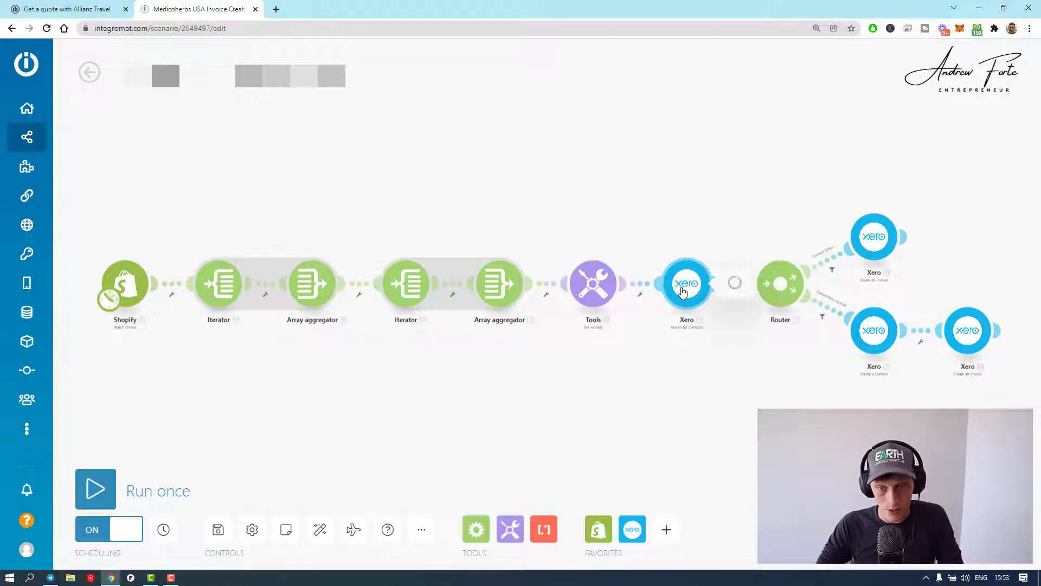
Step: Review the Xero contact search filtering by trimmed billing first-and-last name and cancel without changes
{"action": "left_click", "coordinate": [686, 283]}
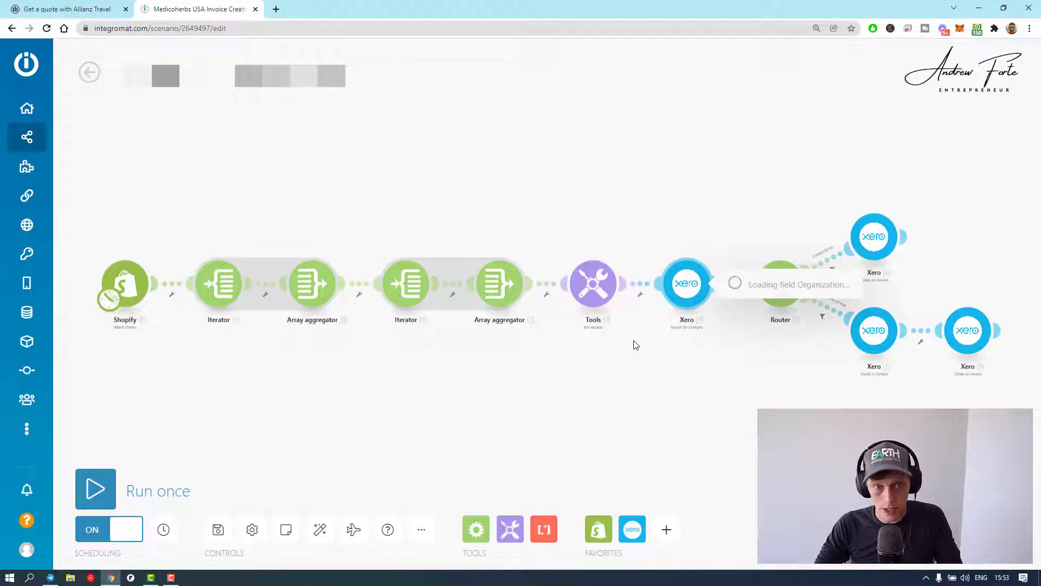
{"action": "left_click", "coordinate": [687, 283]}
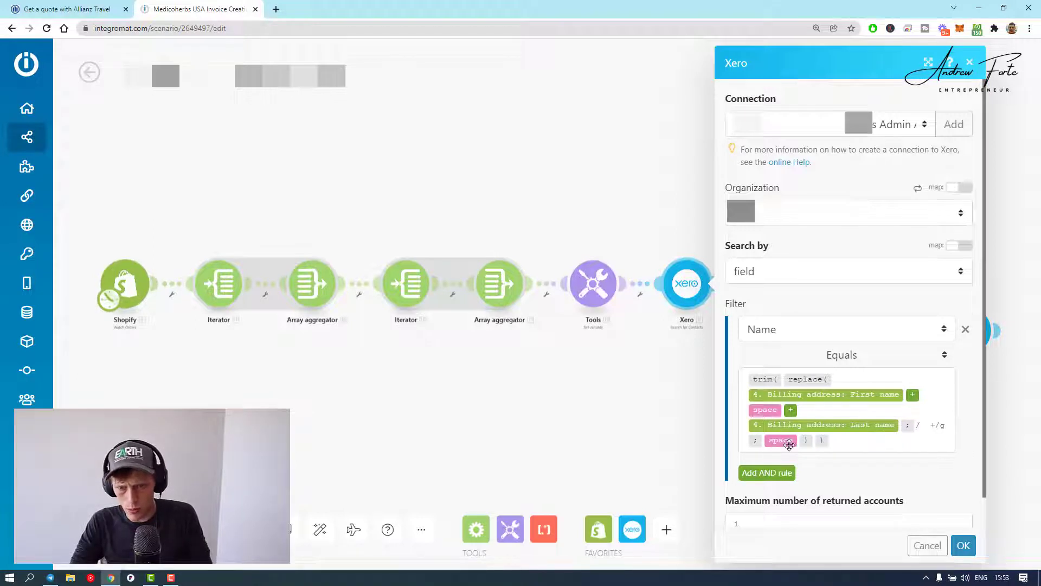
{"action": "mouse_move", "coordinate": [823, 463]}
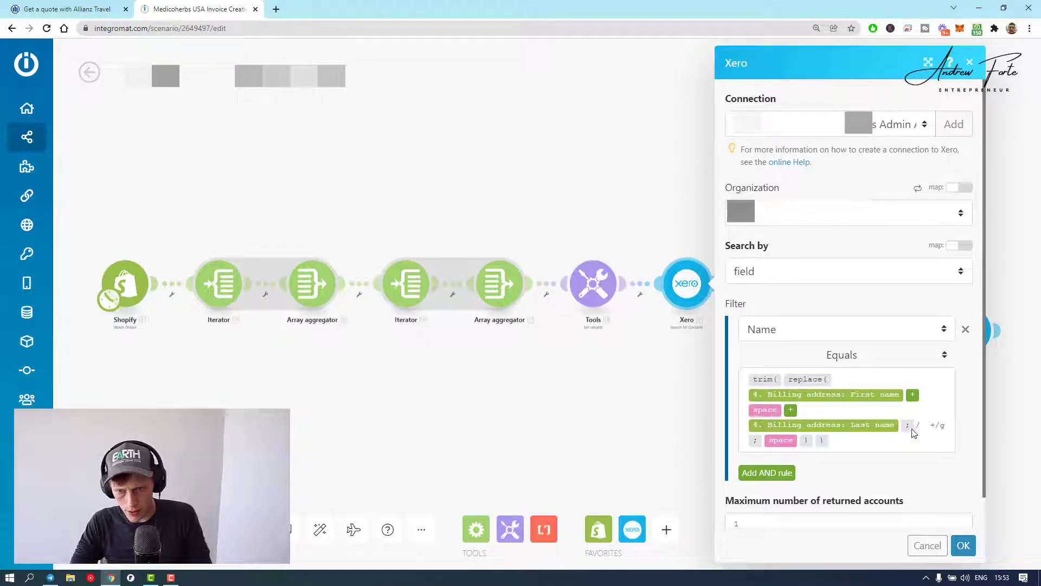
{"action": "mouse_move", "coordinate": [881, 466]}
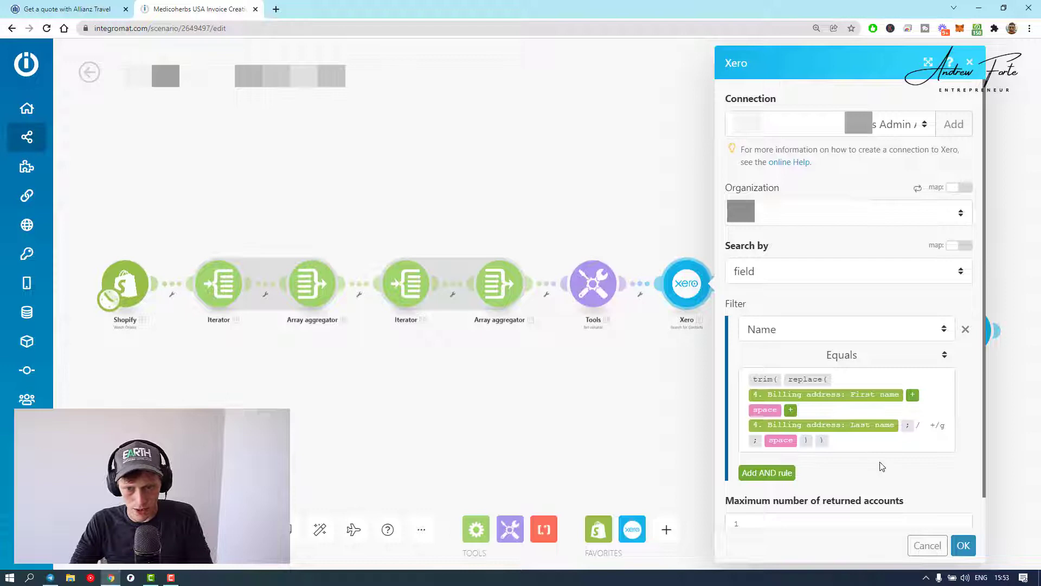
{"action": "mouse_move", "coordinate": [927, 546]}
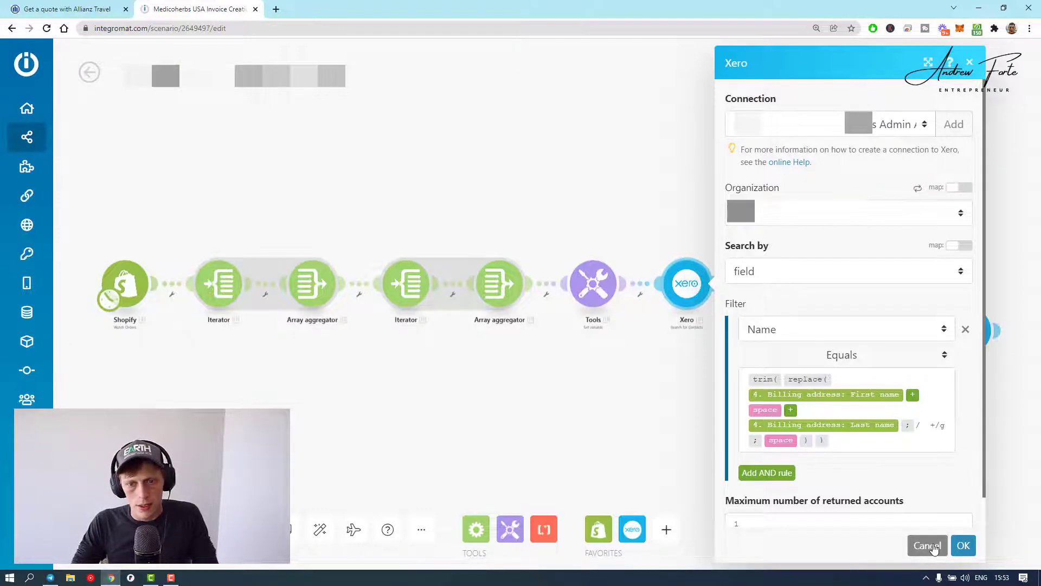
{"action": "left_click", "coordinate": [927, 545]}
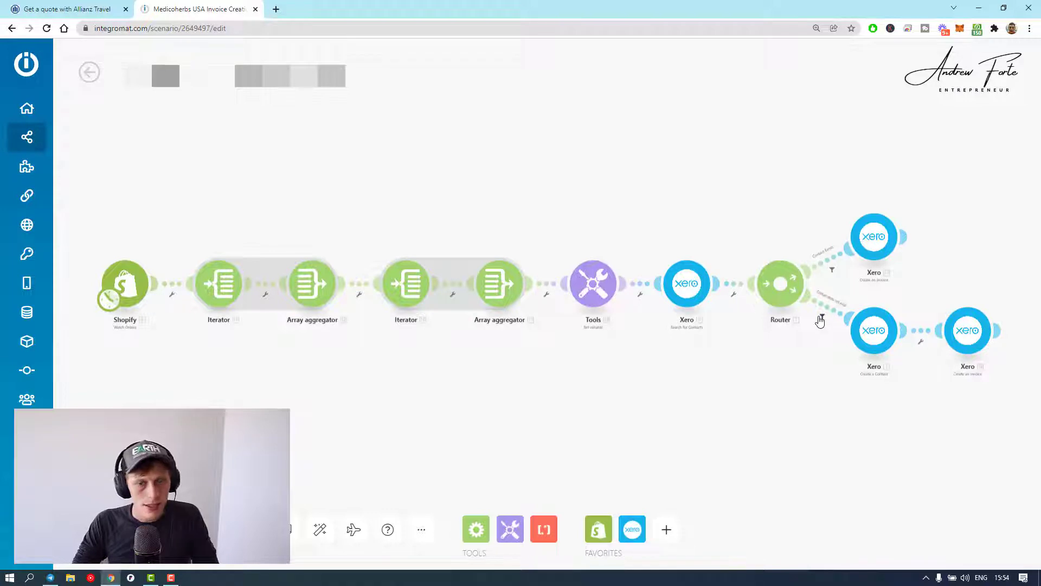
{"action": "mouse_move", "coordinate": [797, 302]}
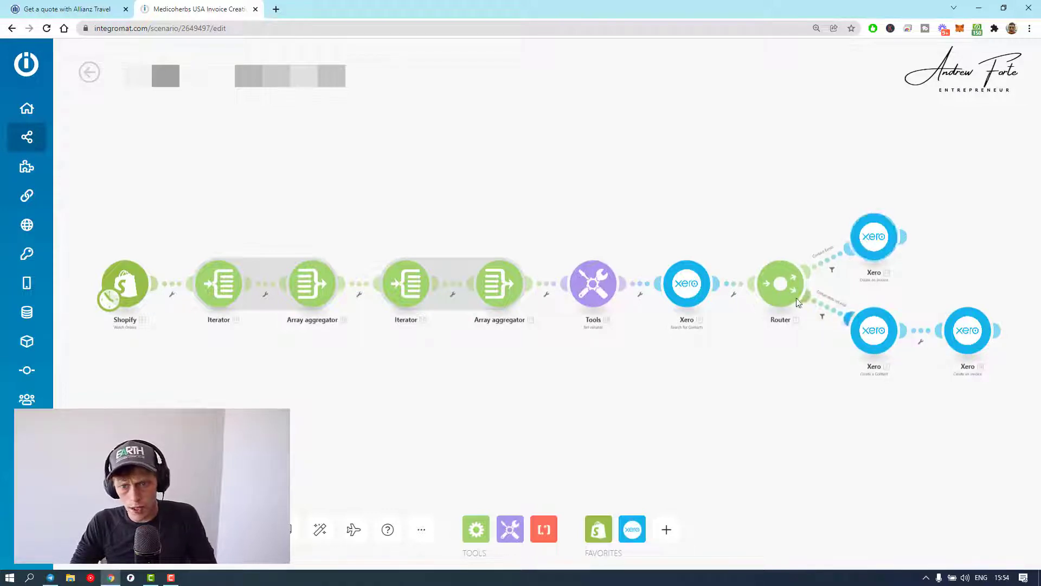
{"action": "left_click", "coordinate": [874, 236]}
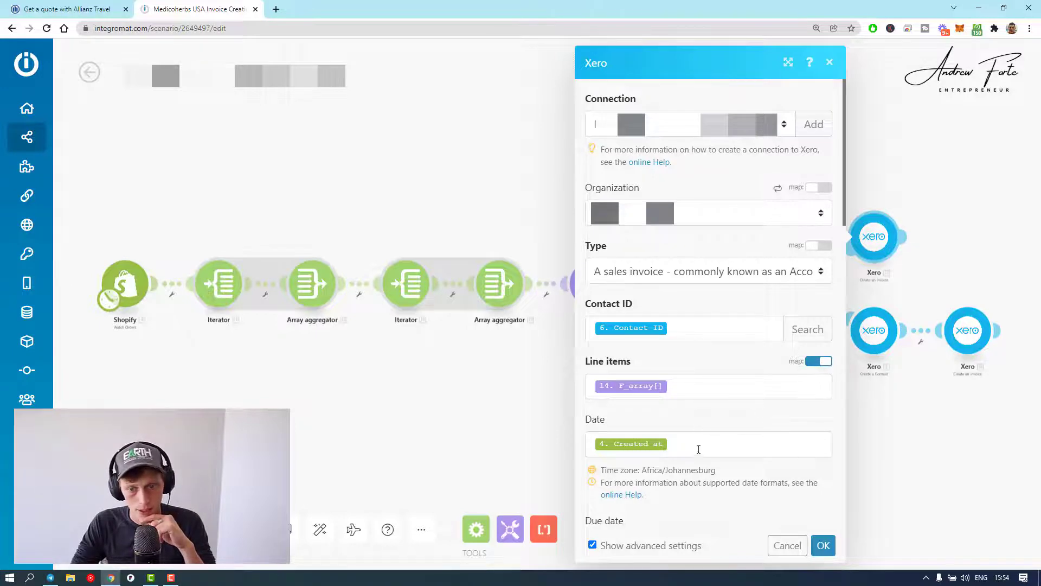
{"action": "scroll", "scroll_direction": "down", "scroll_amount": 3}
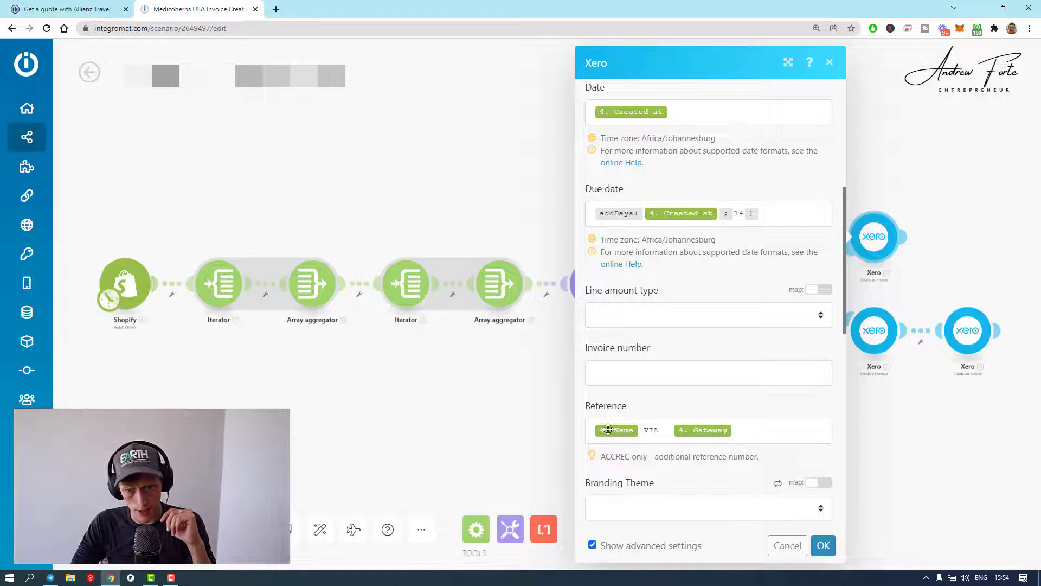
{"action": "scroll", "scroll_direction": "down", "scroll_amount": 3}
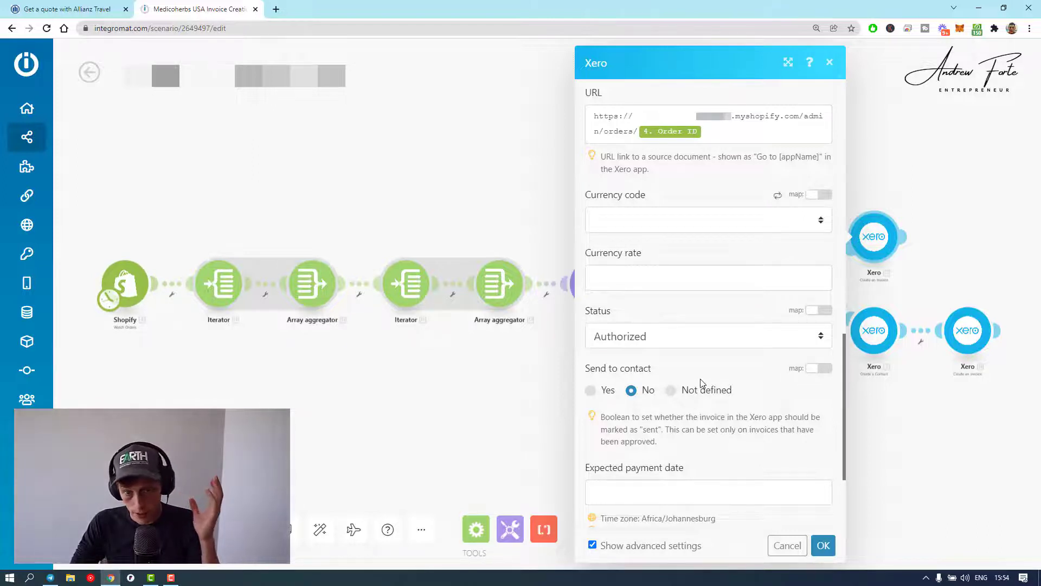
{"action": "mouse_move", "coordinate": [770, 405]}
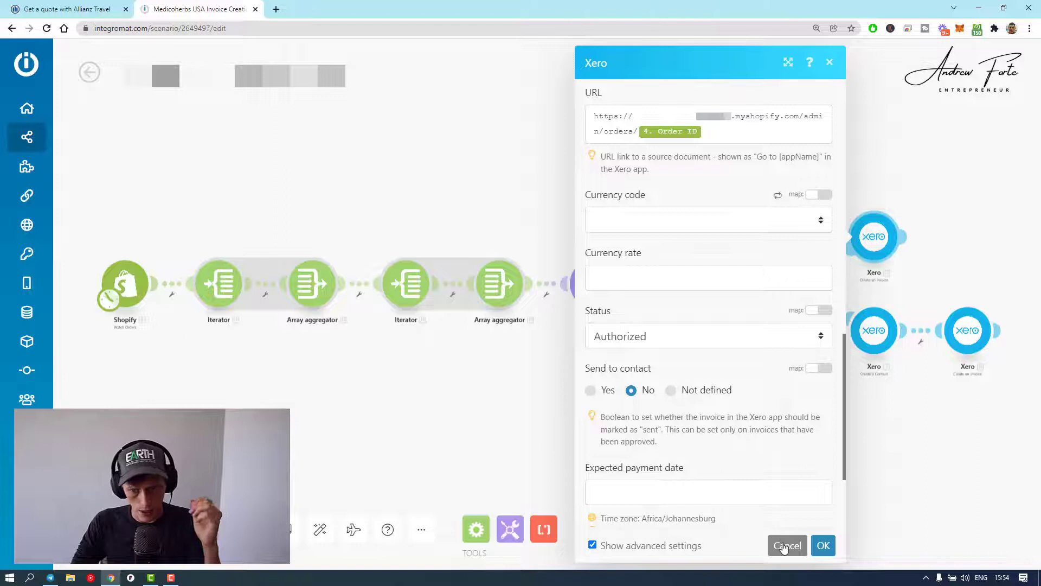
{"action": "left_click", "coordinate": [786, 546]}
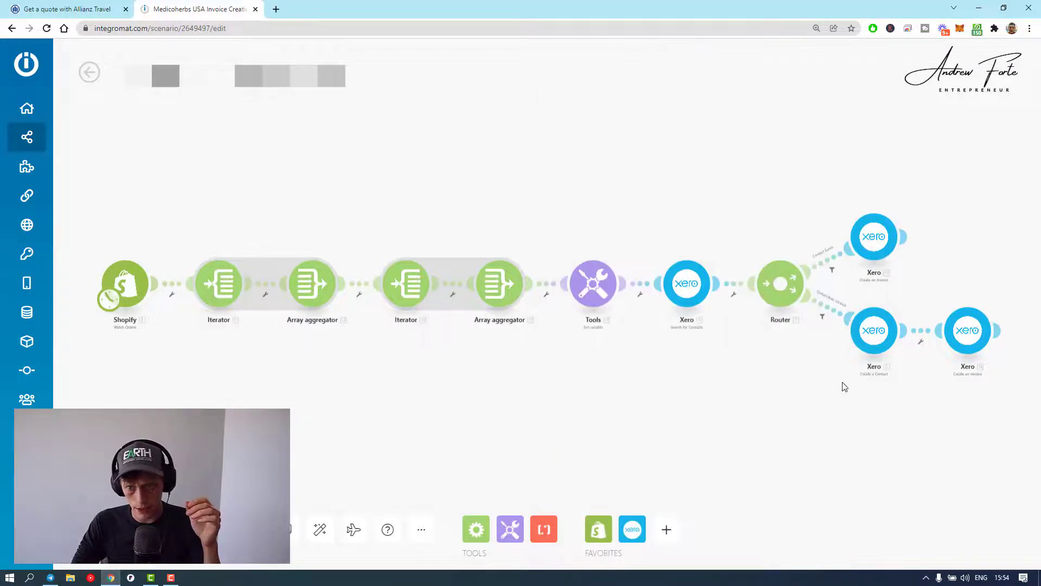
{"action": "left_click", "coordinate": [873, 329]}
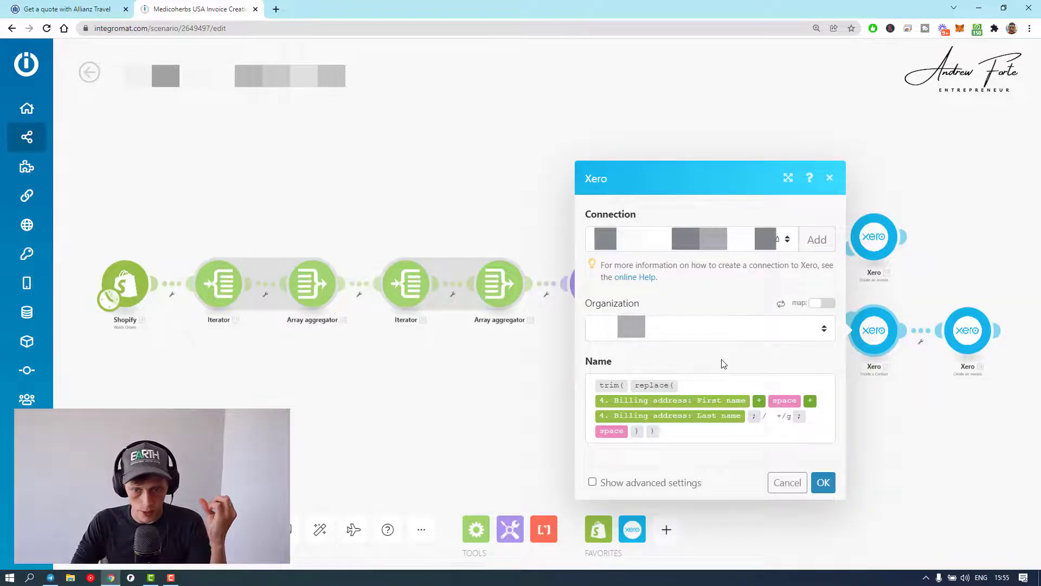
{"action": "mouse_move", "coordinate": [670, 476]}
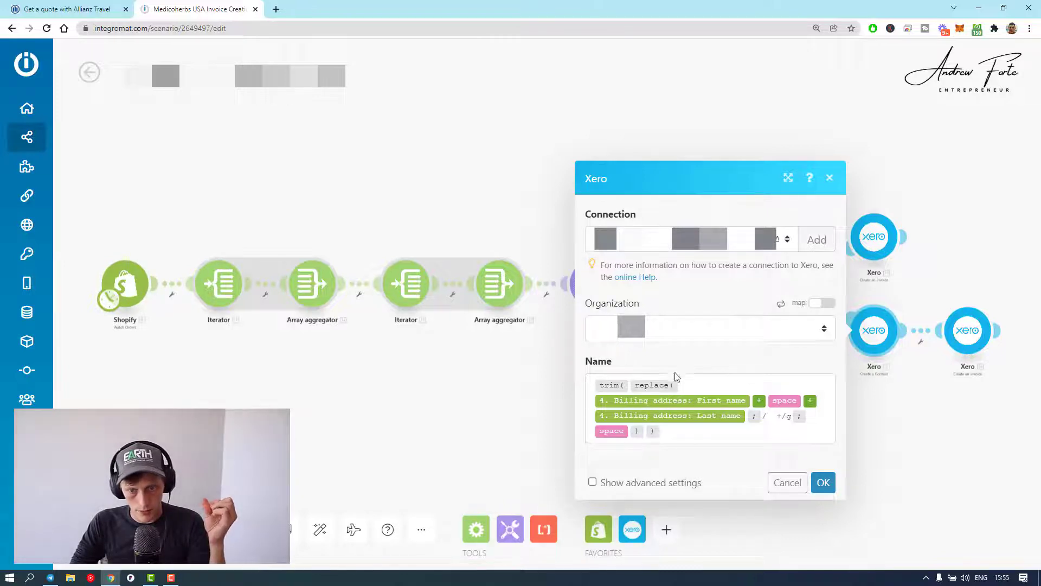
{"action": "mouse_move", "coordinate": [720, 469]}
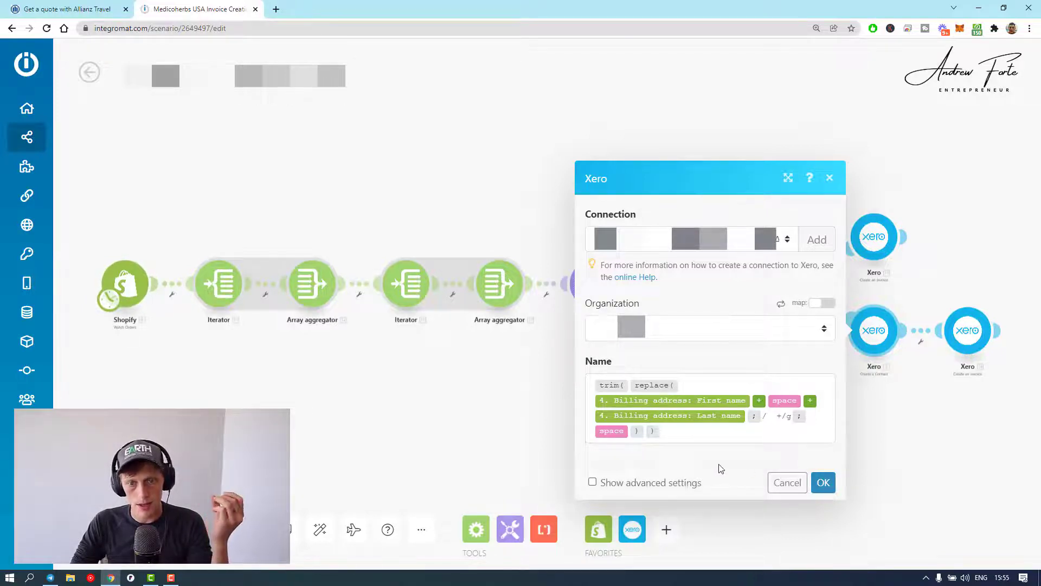
{"action": "mouse_move", "coordinate": [661, 467]}
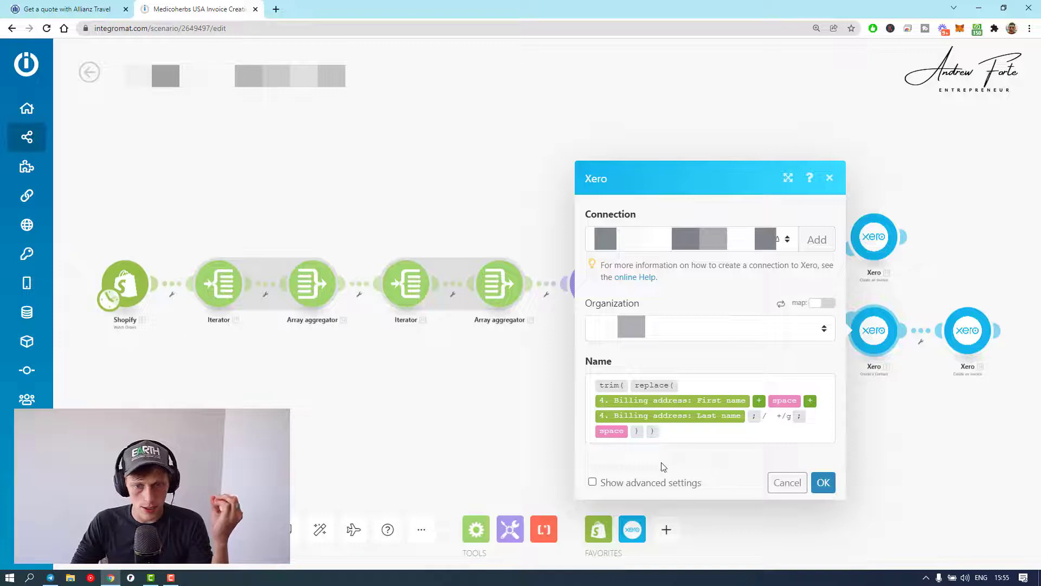
{"action": "mouse_move", "coordinate": [697, 476]}
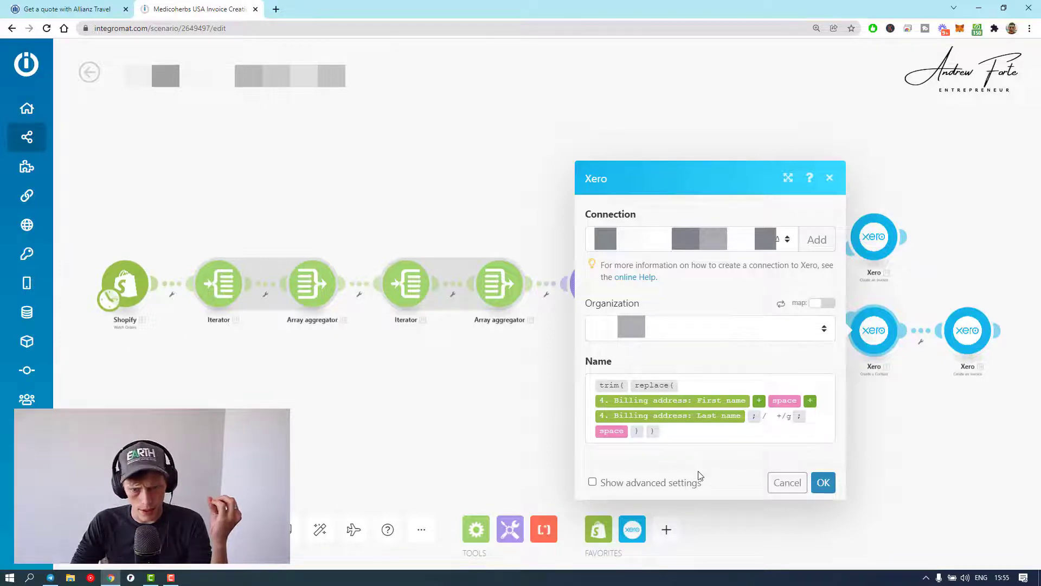
{"action": "mouse_move", "coordinate": [732, 480]}
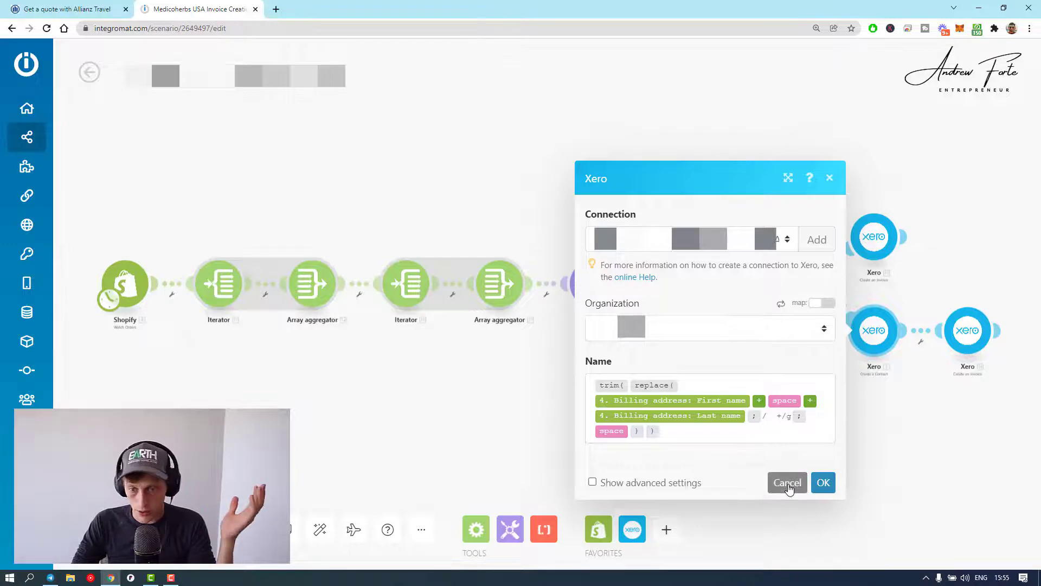
{"action": "left_click", "coordinate": [786, 481]}
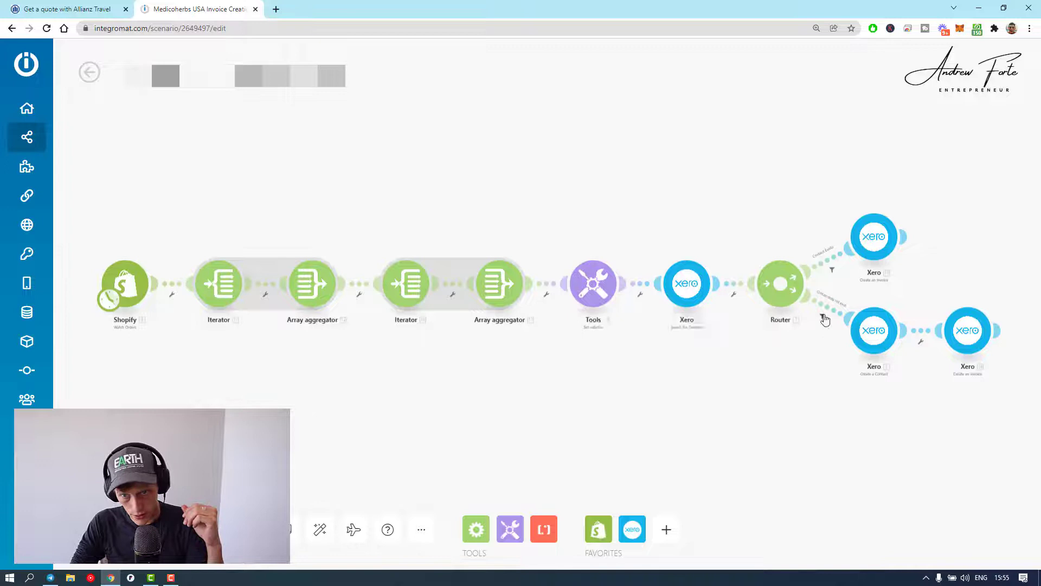
Step: Check the 'Contact does not exist' and 'Contact Exists' route filters on contact ID and close both unchanged
{"action": "left_click", "coordinate": [825, 304]}
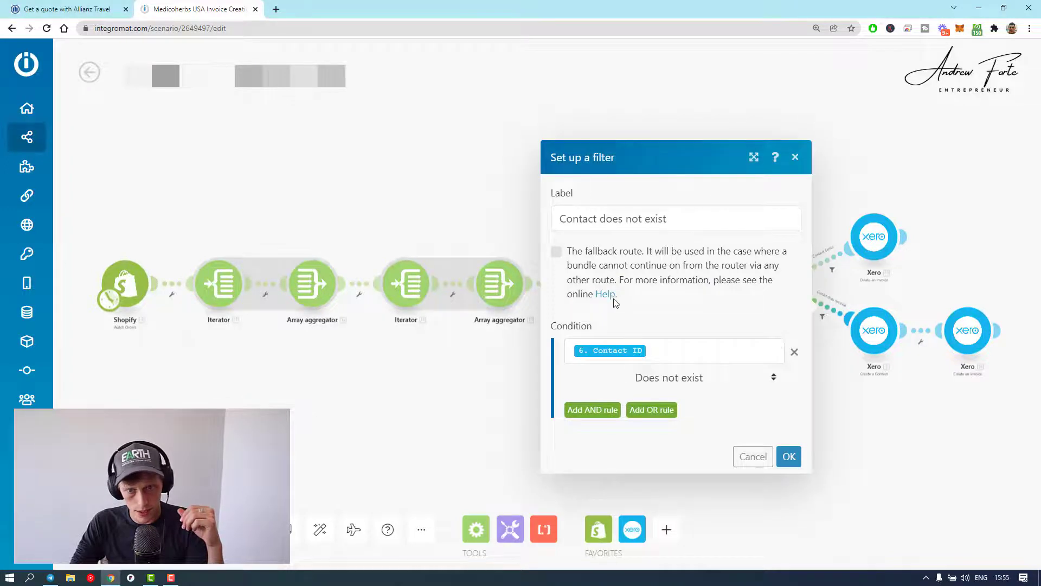
{"action": "left_click", "coordinate": [788, 457]}
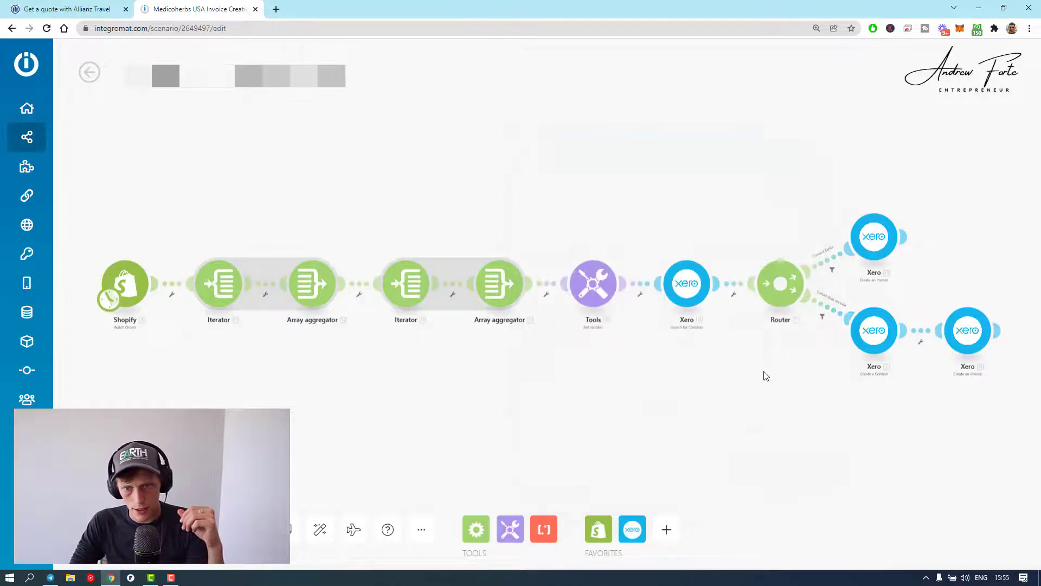
{"action": "left_click", "coordinate": [832, 271]}
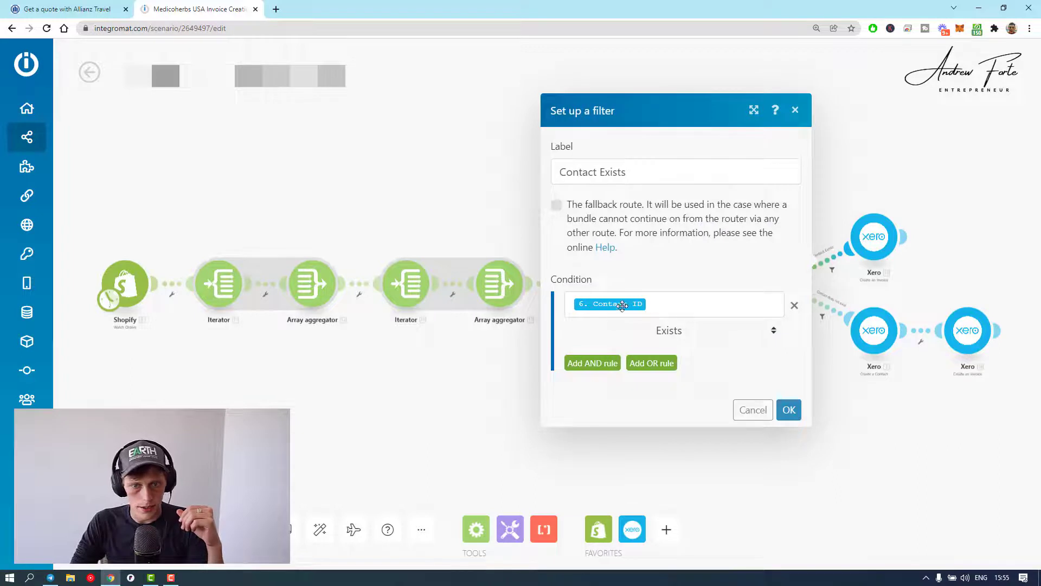
{"action": "left_click", "coordinate": [789, 410]}
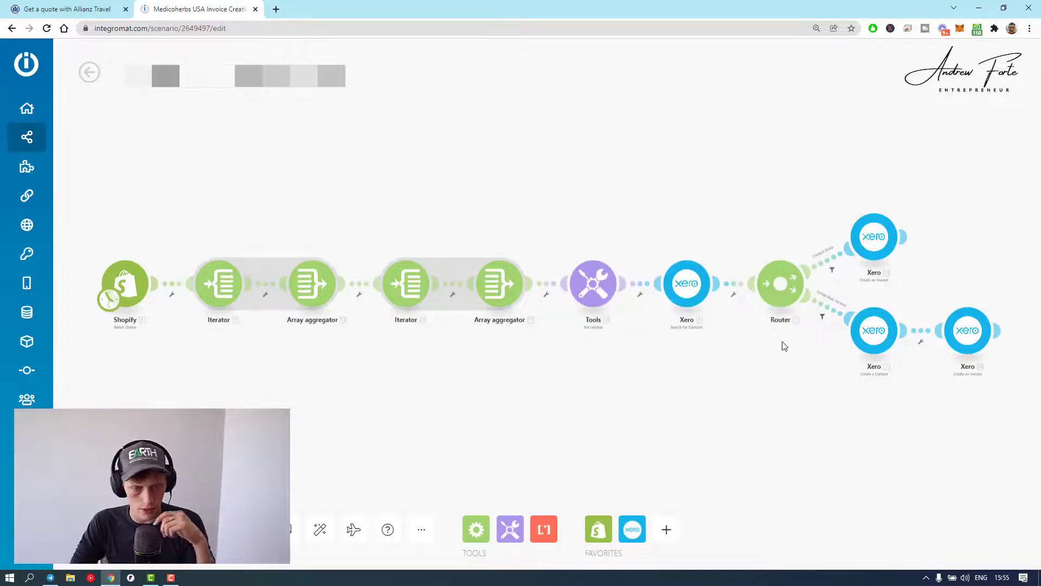
{"action": "mouse_move", "coordinate": [726, 359]}
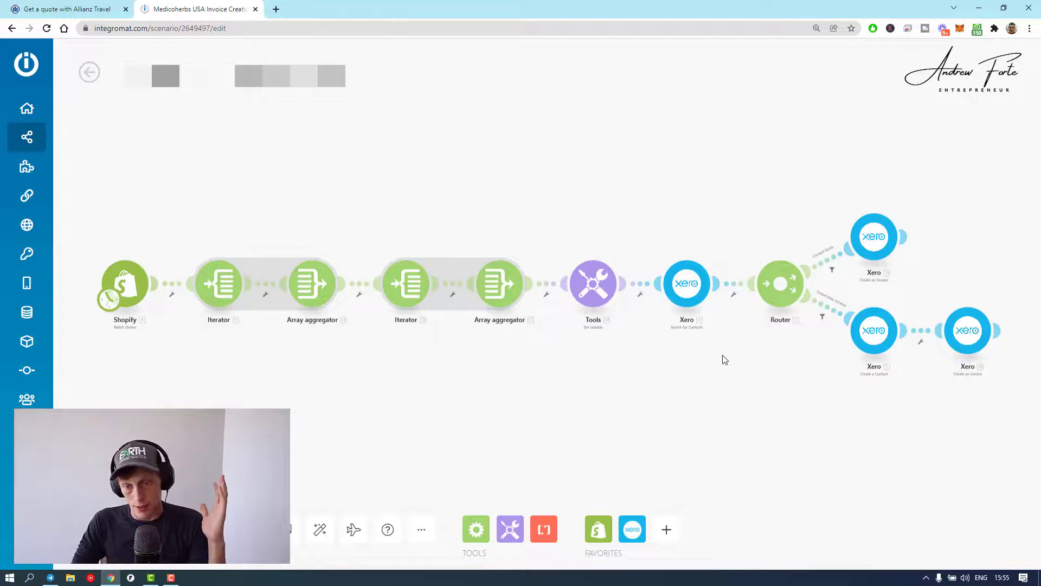
{"action": "mouse_move", "coordinate": [405, 410]}
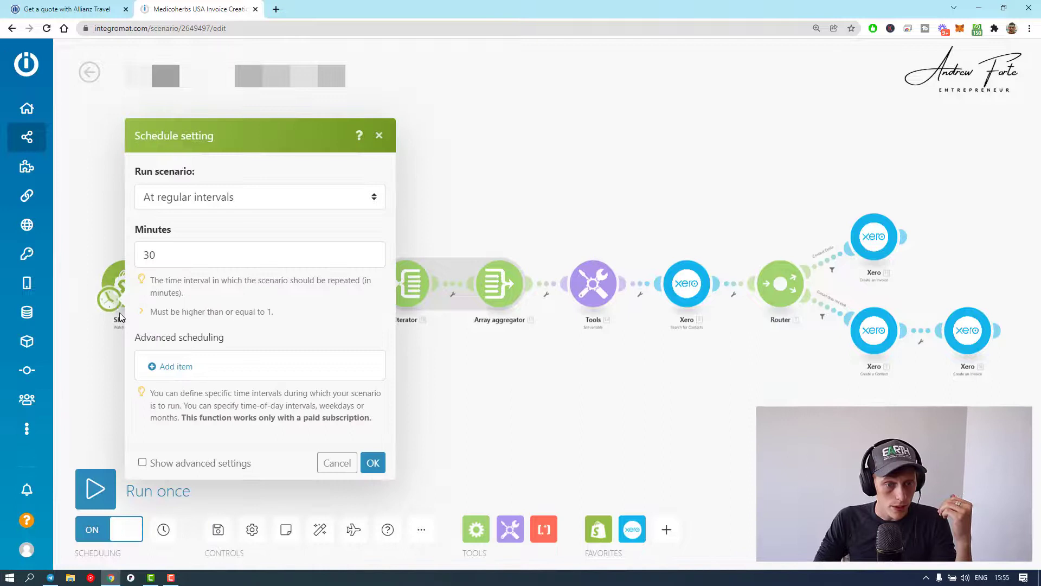
Step: Confirm the schedule running the scenario every 30 minutes and keep scheduling switched on
{"action": "left_click", "coordinate": [372, 462]}
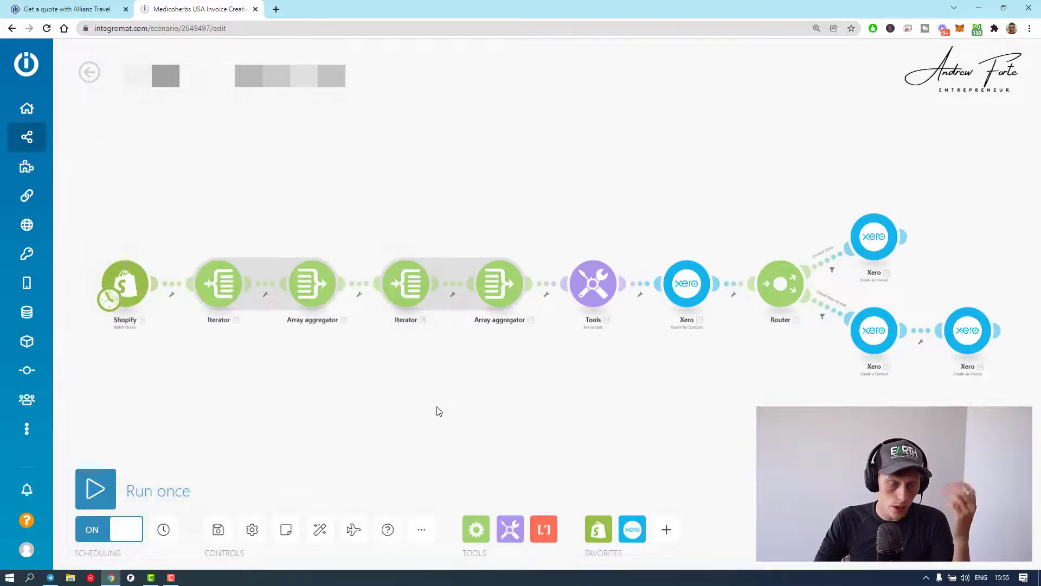
{"action": "left_click", "coordinate": [124, 284]}
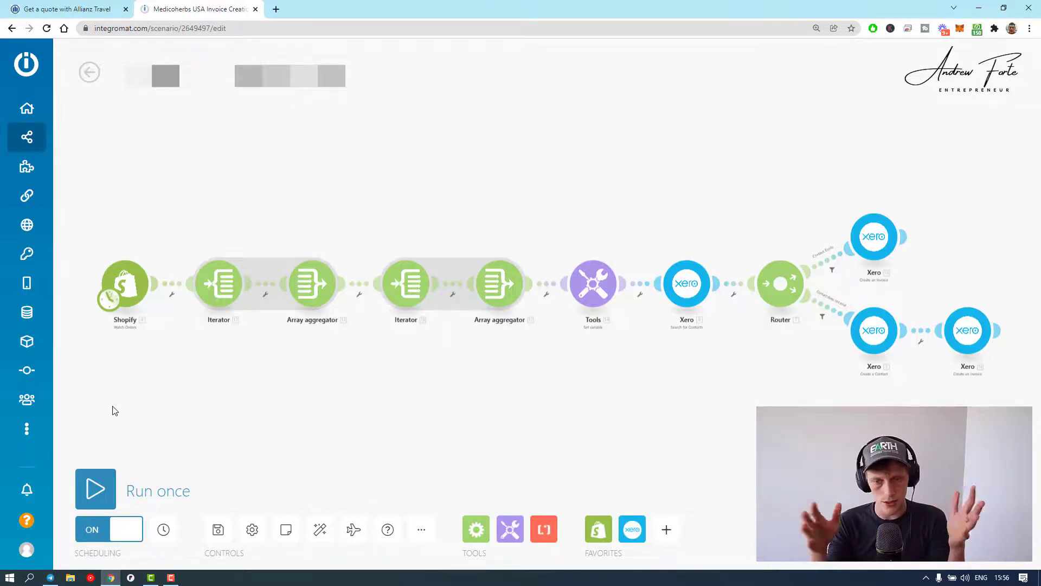
{"action": "mouse_move", "coordinate": [873, 236]}
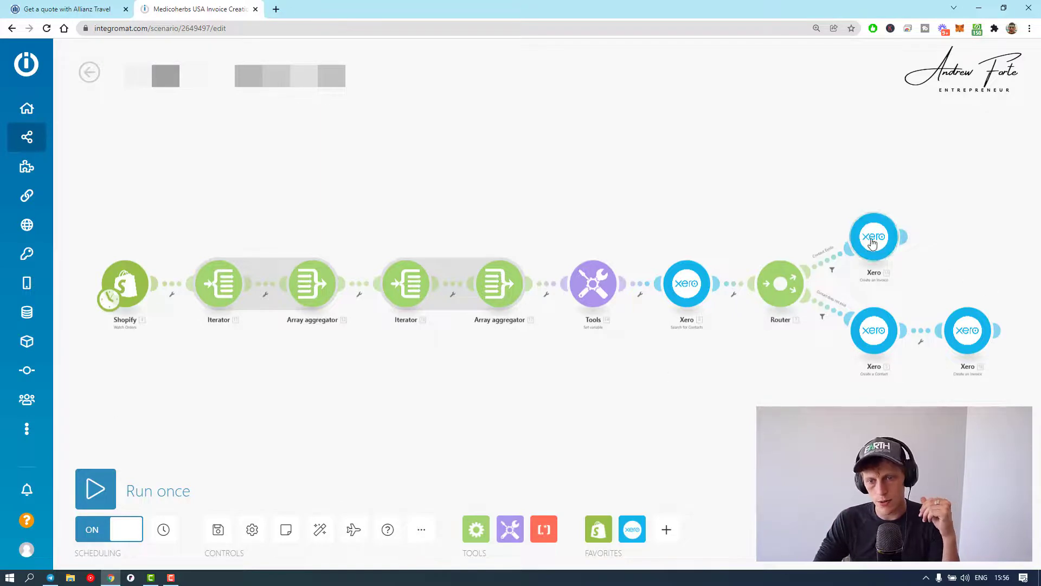
{"action": "mouse_move", "coordinate": [803, 209]}
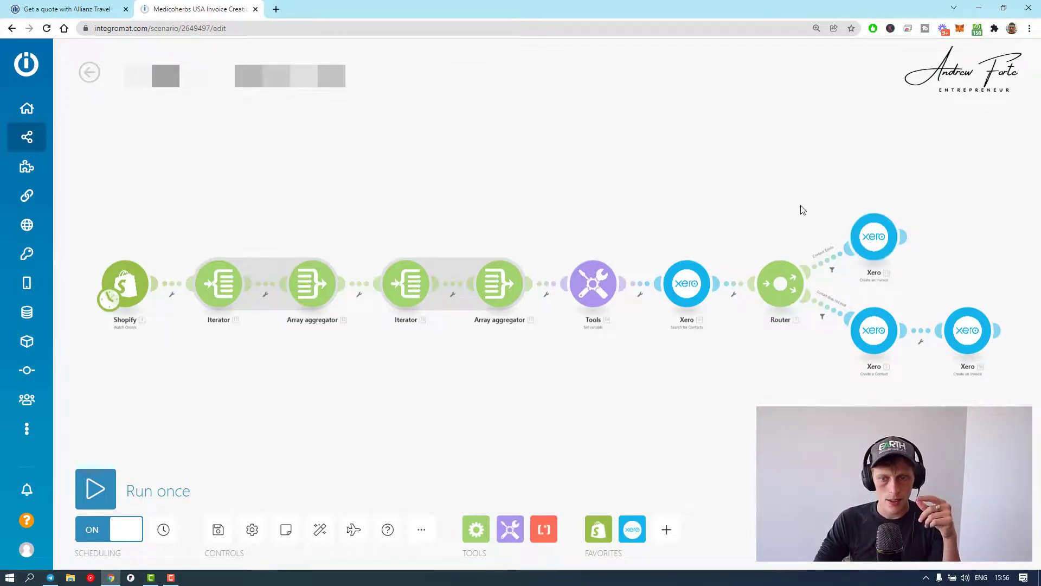
{"action": "mouse_move", "coordinate": [629, 390]}
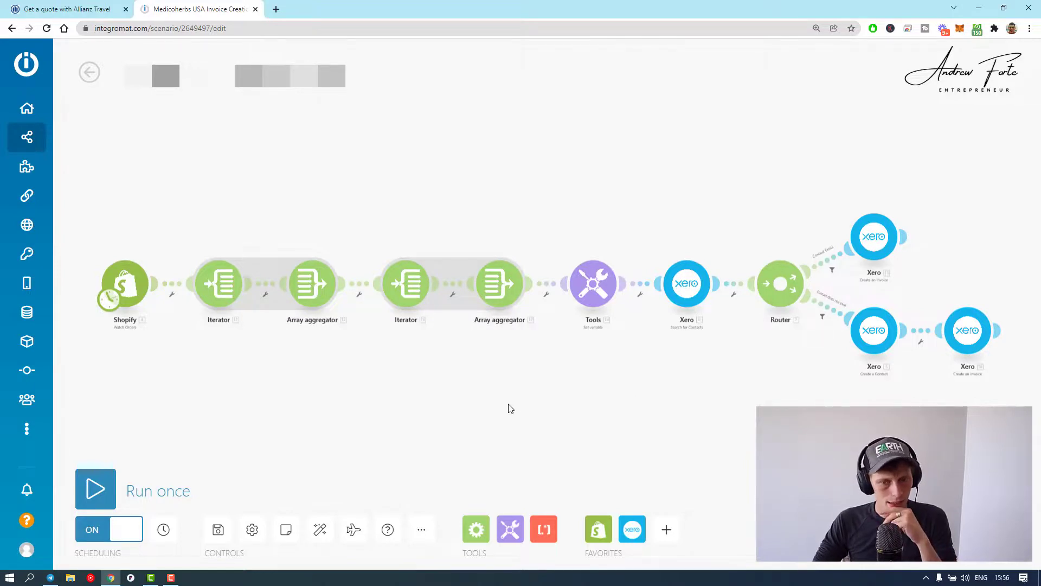
{"action": "mouse_move", "coordinate": [493, 405]}
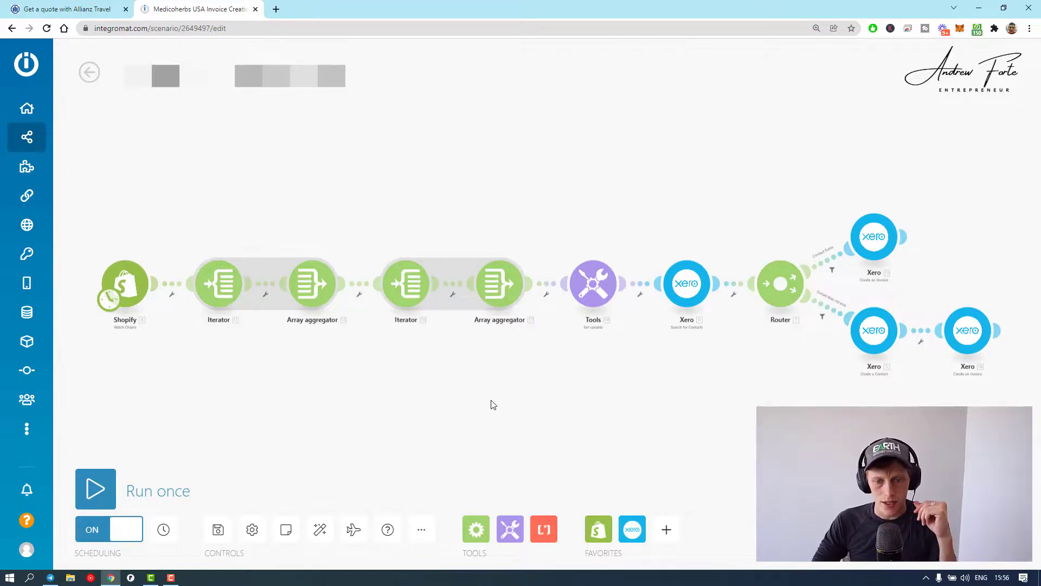
{"action": "mouse_move", "coordinate": [406, 410]}
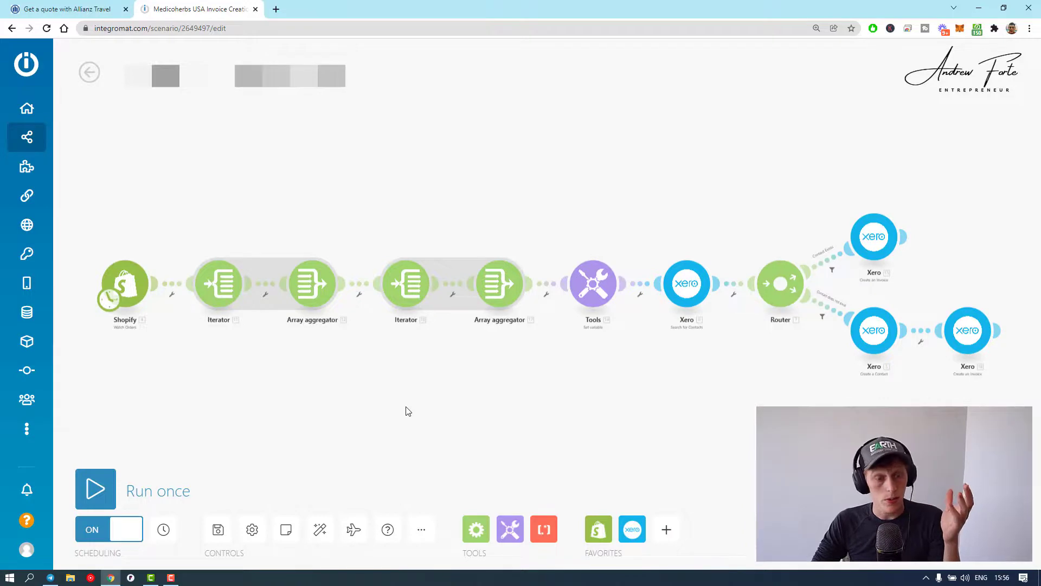
{"action": "mouse_move", "coordinate": [131, 268]}
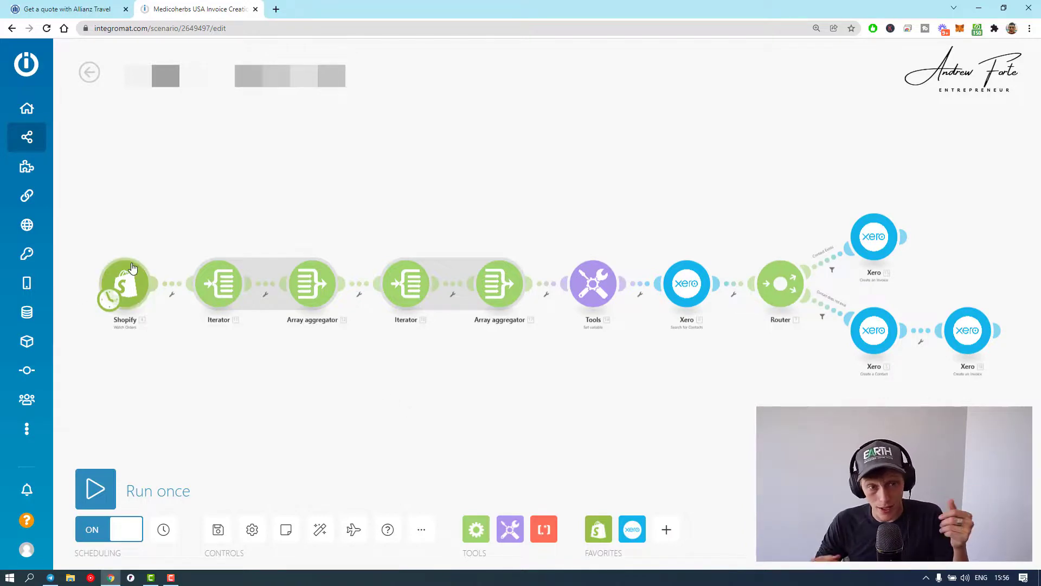